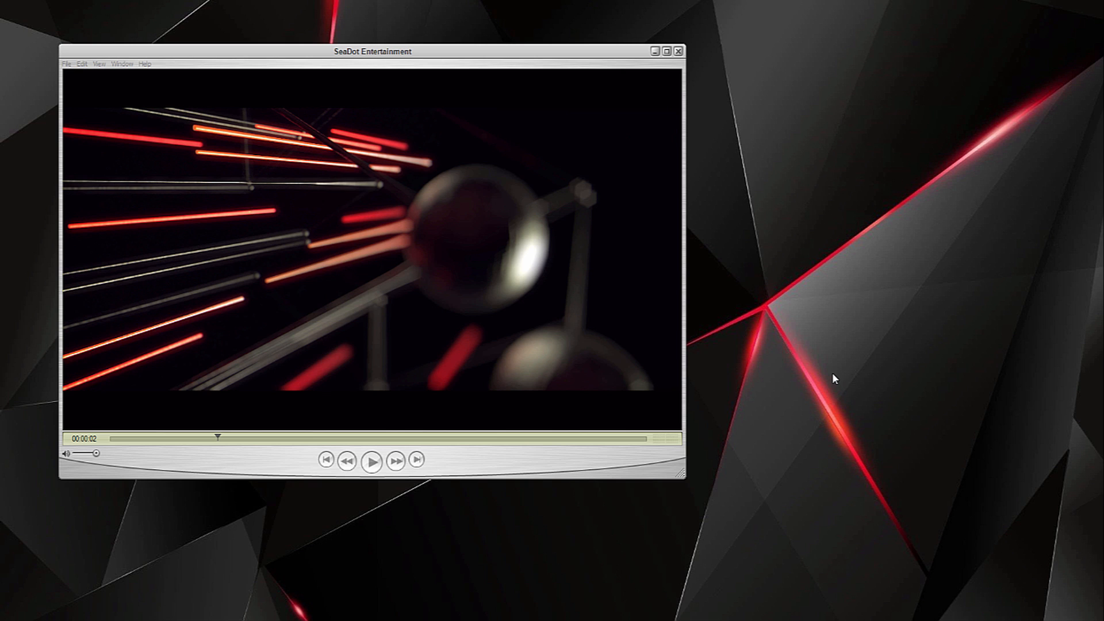
{"action": "mouse_move", "coordinate": [706, 322]}
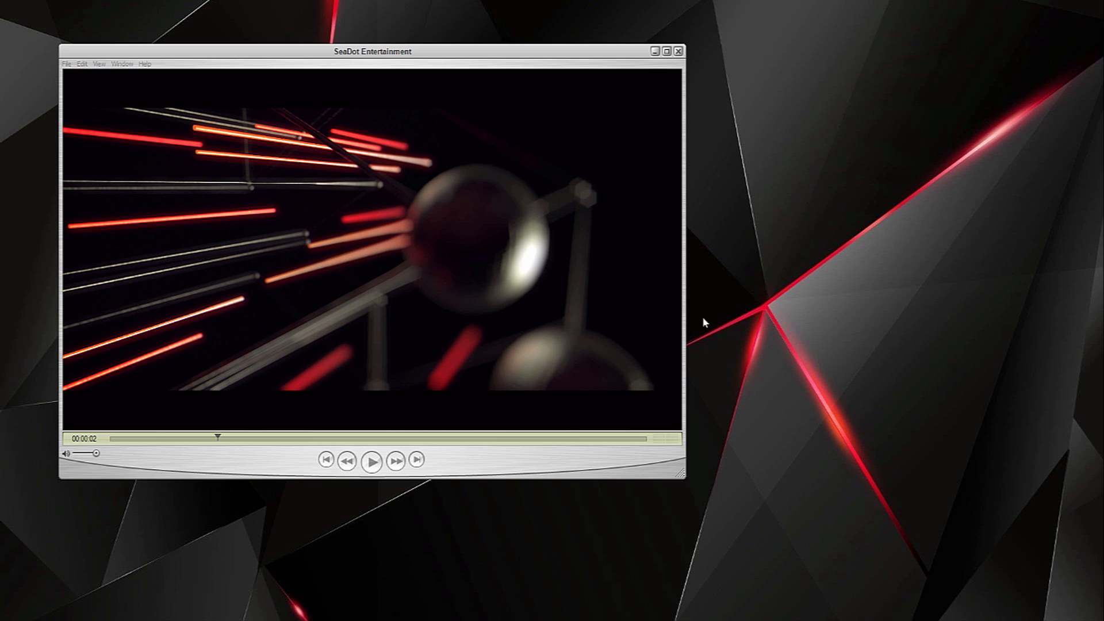
{"action": "mouse_move", "coordinate": [724, 297]}
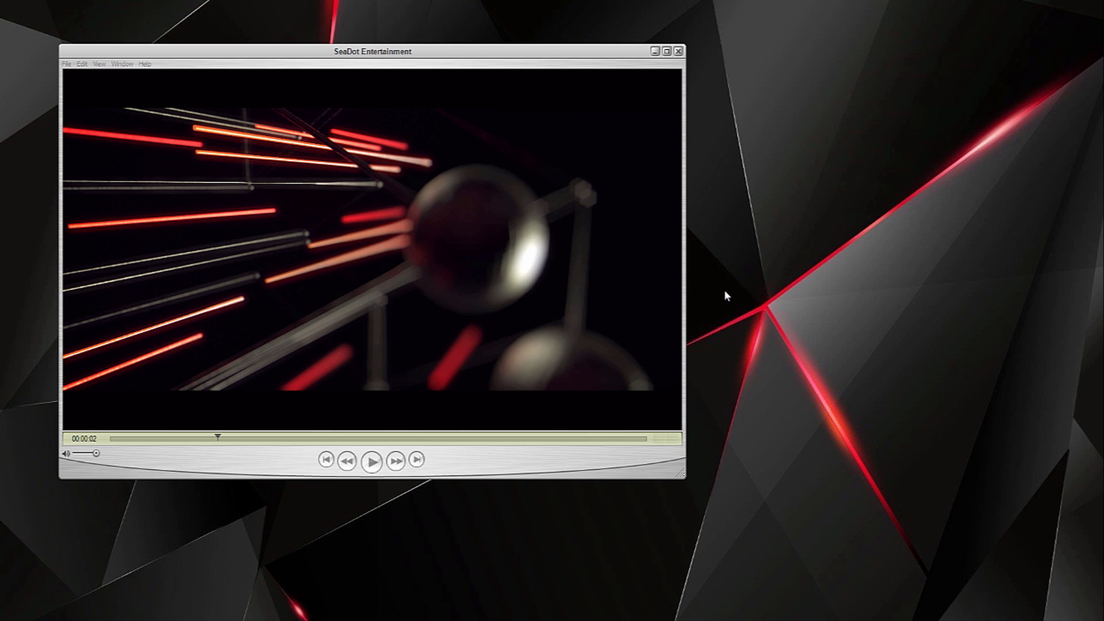
{"action": "mouse_move", "coordinate": [236, 501]}
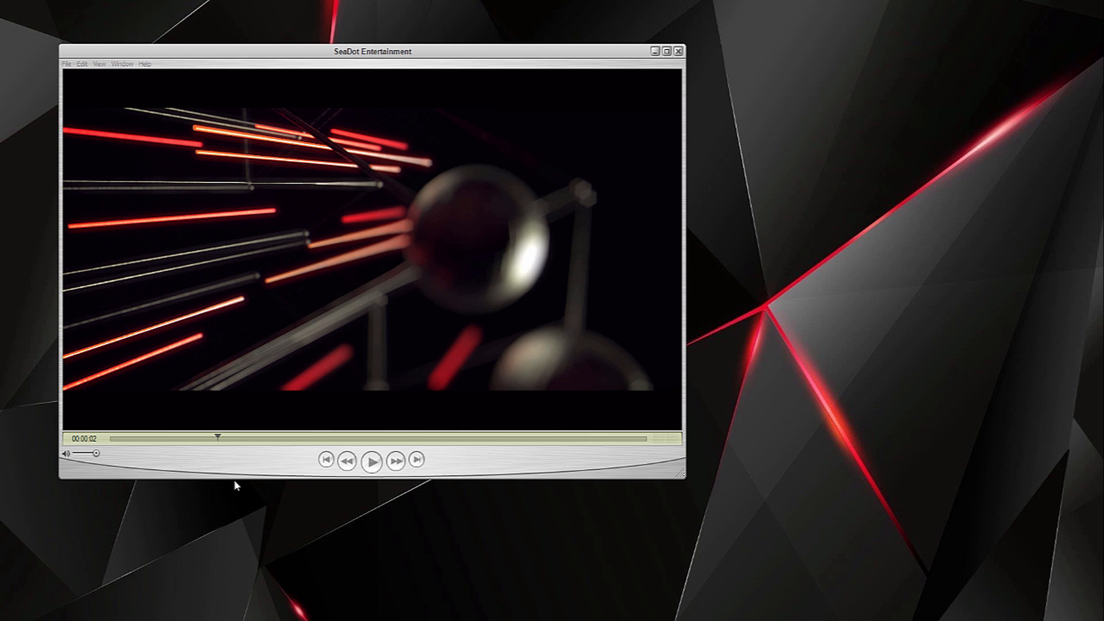
{"action": "mouse_move", "coordinate": [343, 538]}
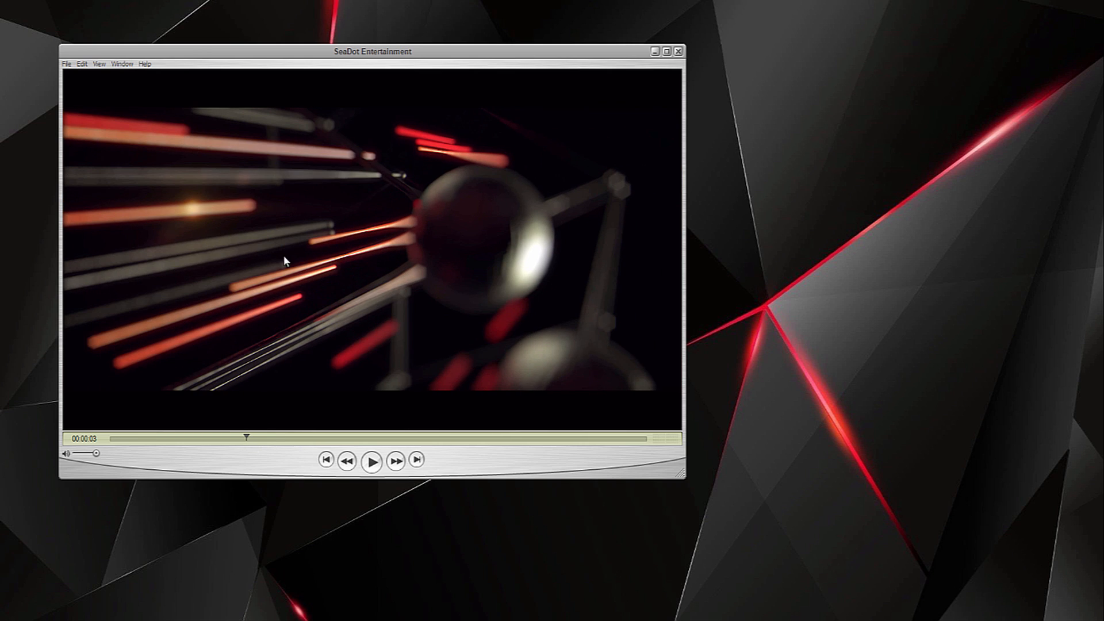
{"action": "mouse_move", "coordinate": [248, 446]}
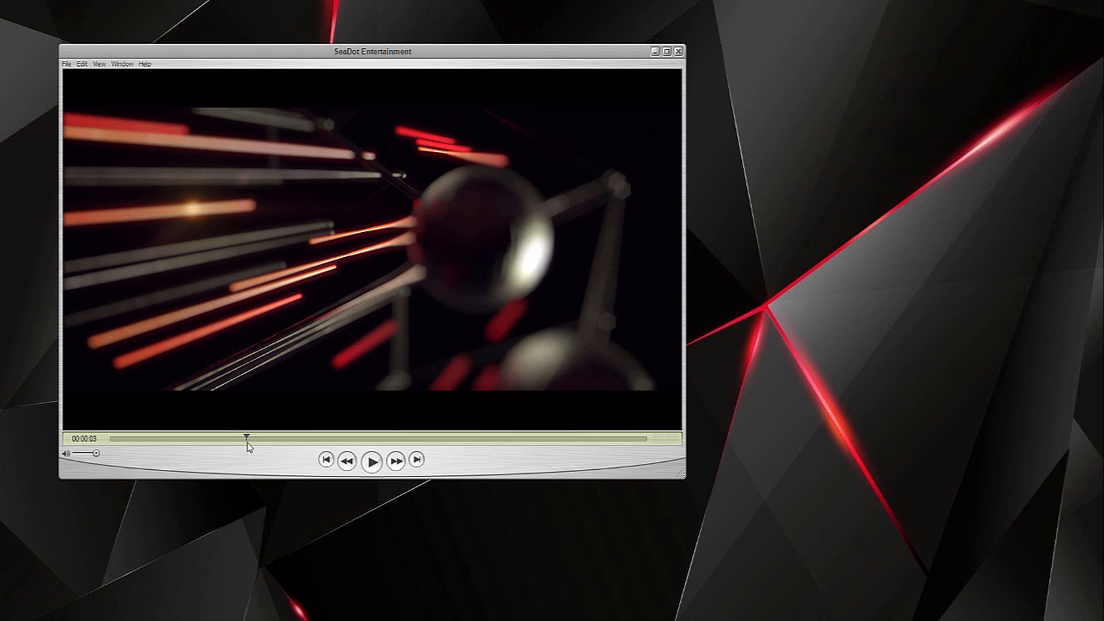
{"action": "mouse_move", "coordinate": [248, 458]}
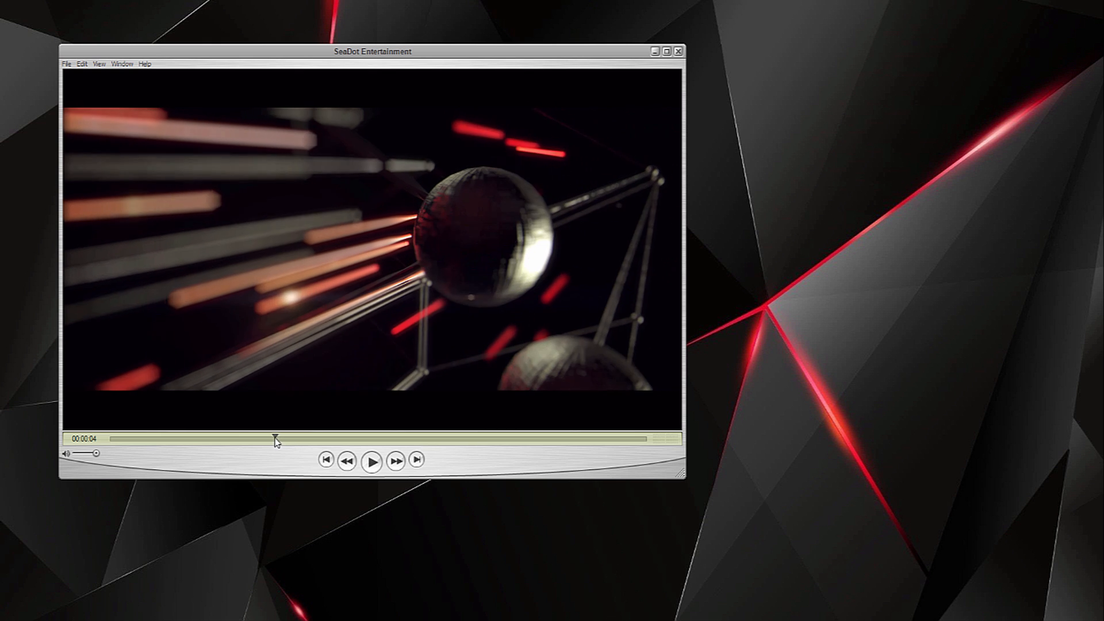
Import the Shot2_01 TIFF sequence as footage and build the Shot2_01 composition from it.
{"action": "left_click_drag", "start_coordinate": [275, 438], "coordinate": [250, 438]}
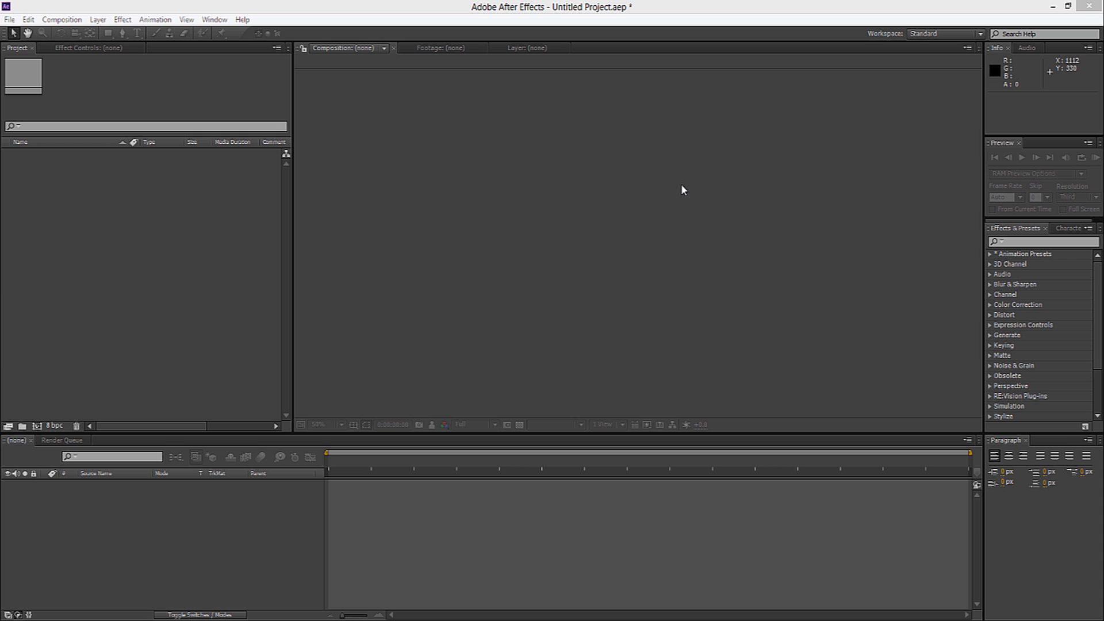
{"action": "mouse_move", "coordinate": [573, 290]}
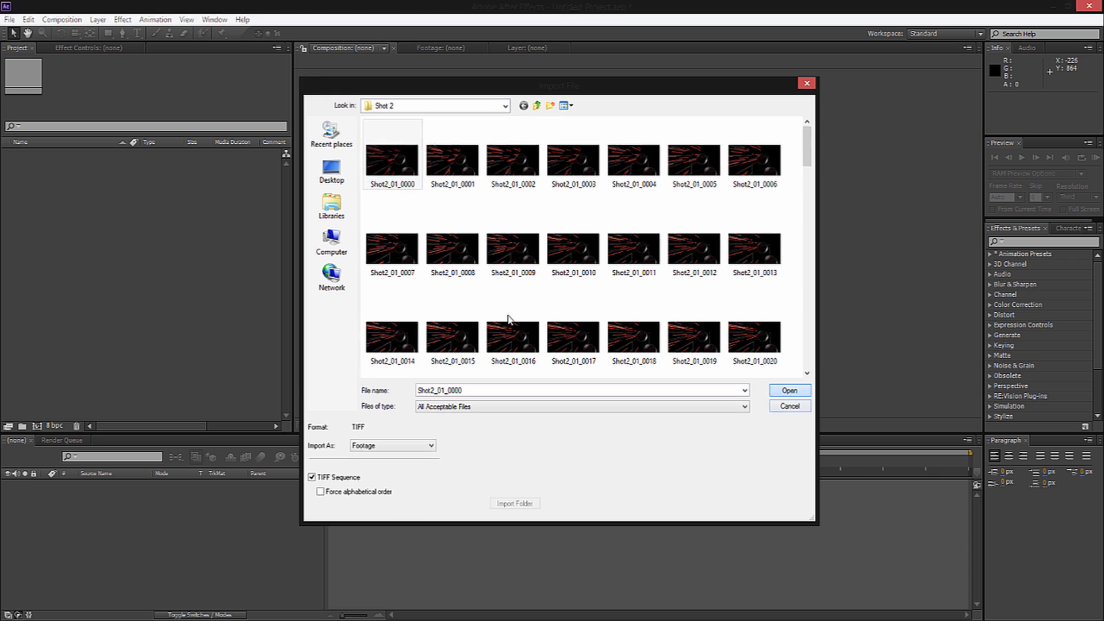
{"action": "left_click", "coordinate": [789, 391]}
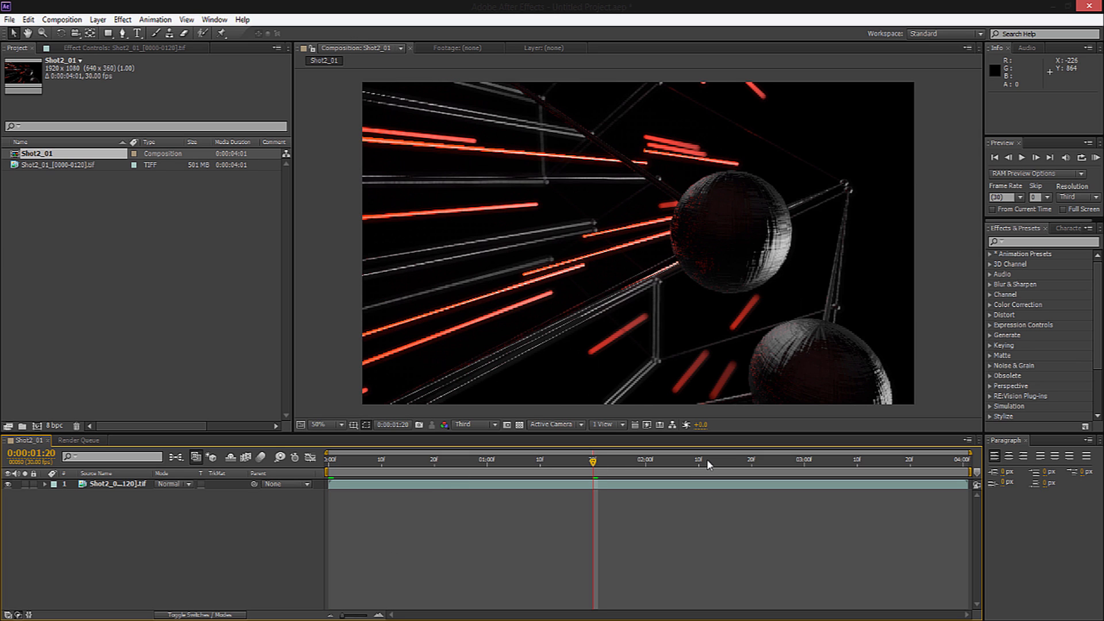
{"action": "mouse_move", "coordinate": [517, 529]}
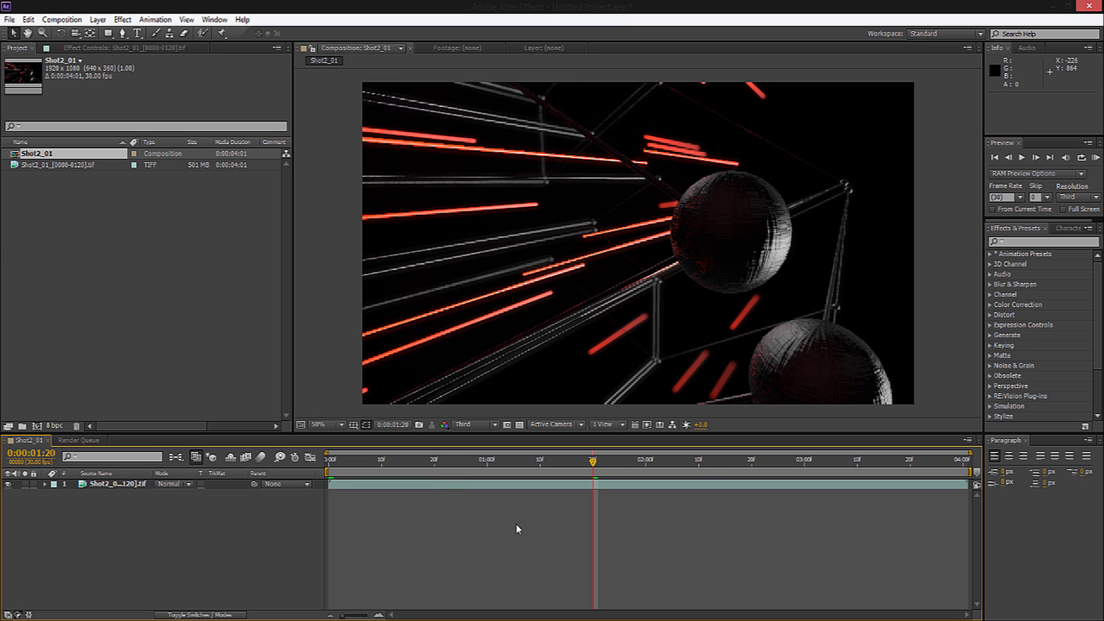
{"action": "mouse_move", "coordinate": [473, 504]}
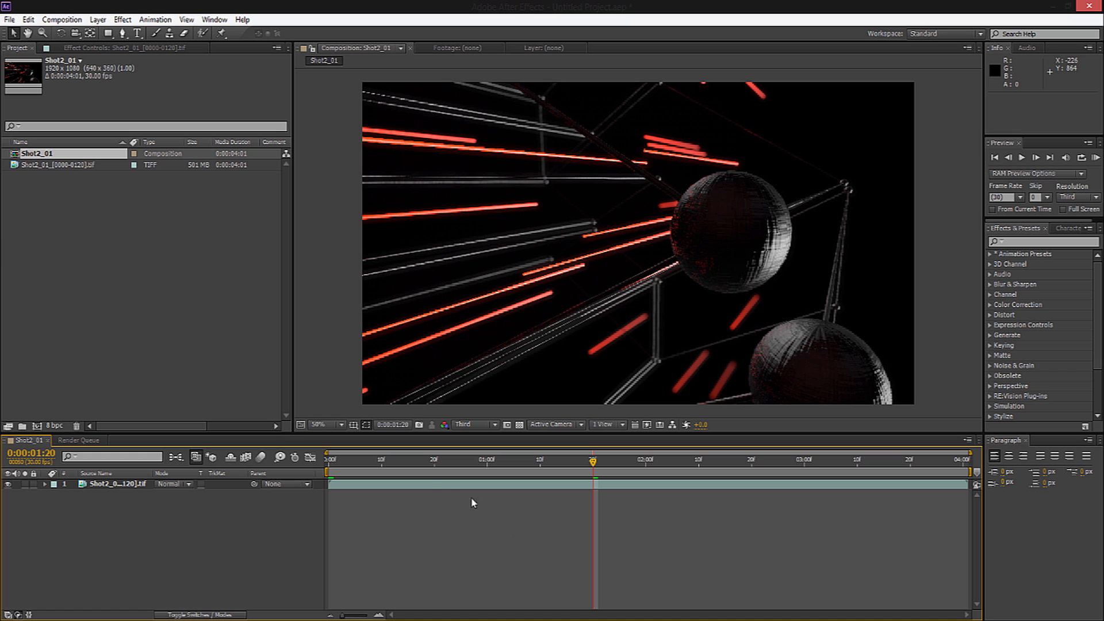
{"action": "mouse_move", "coordinate": [147, 69]}
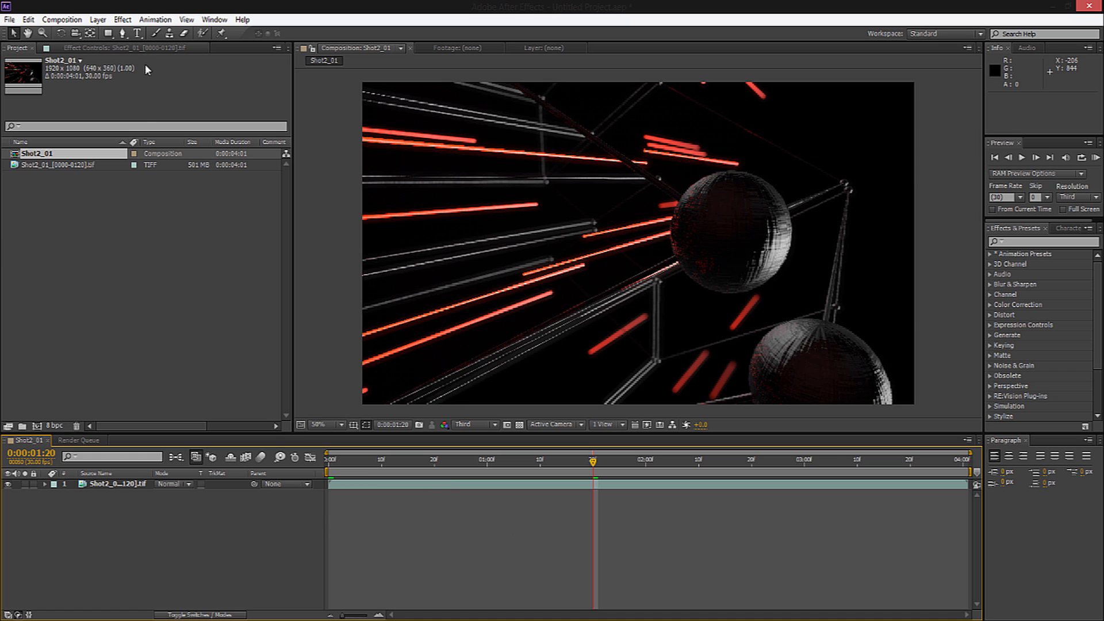
Create a full-frame solid named Black with a black colour.
{"action": "left_click", "coordinate": [96, 18]}
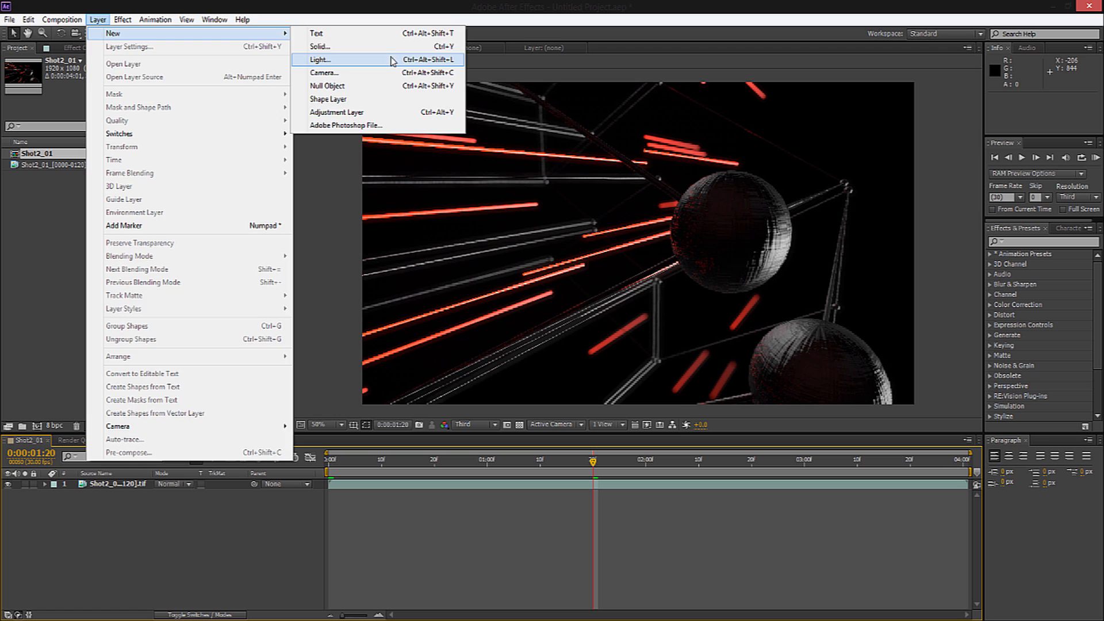
{"action": "left_click", "coordinate": [319, 46]}
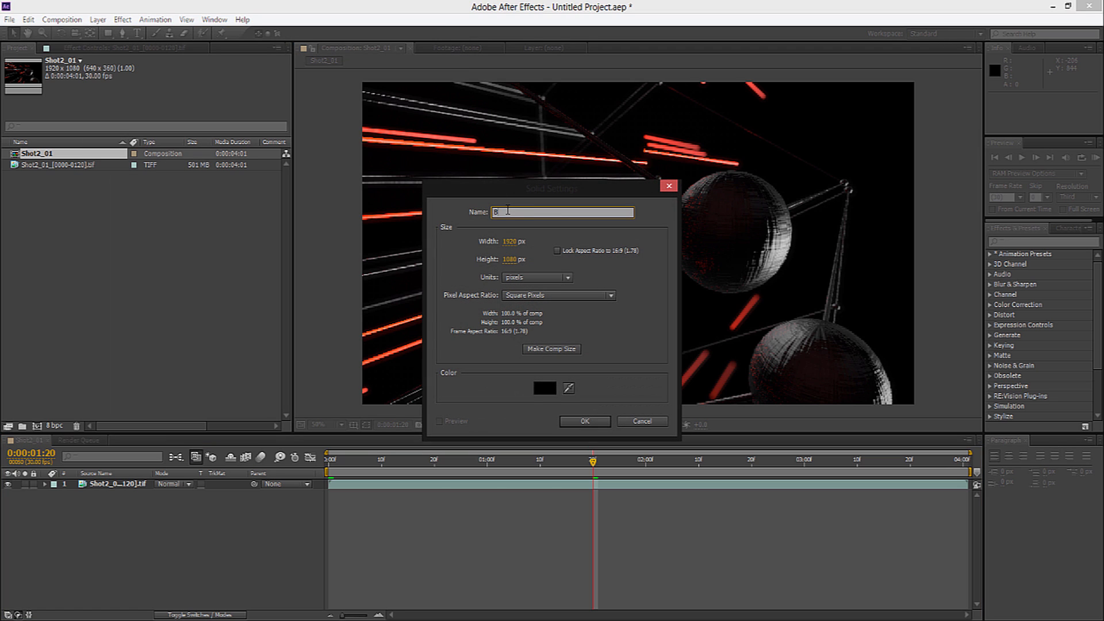
{"action": "left_click", "coordinate": [543, 388]}
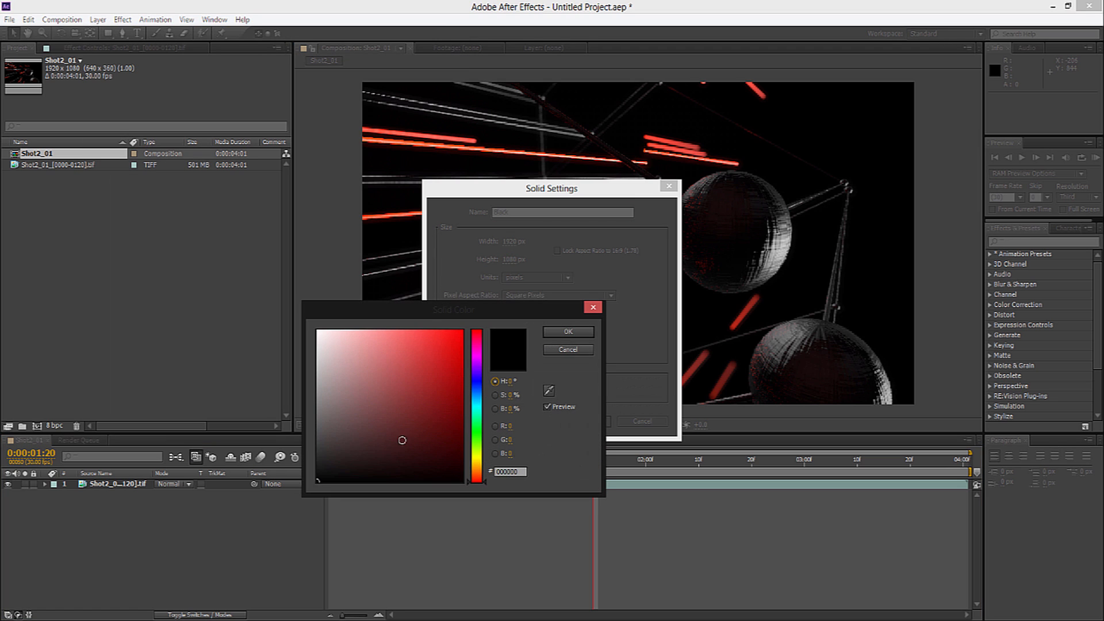
{"action": "left_click", "coordinate": [568, 331]}
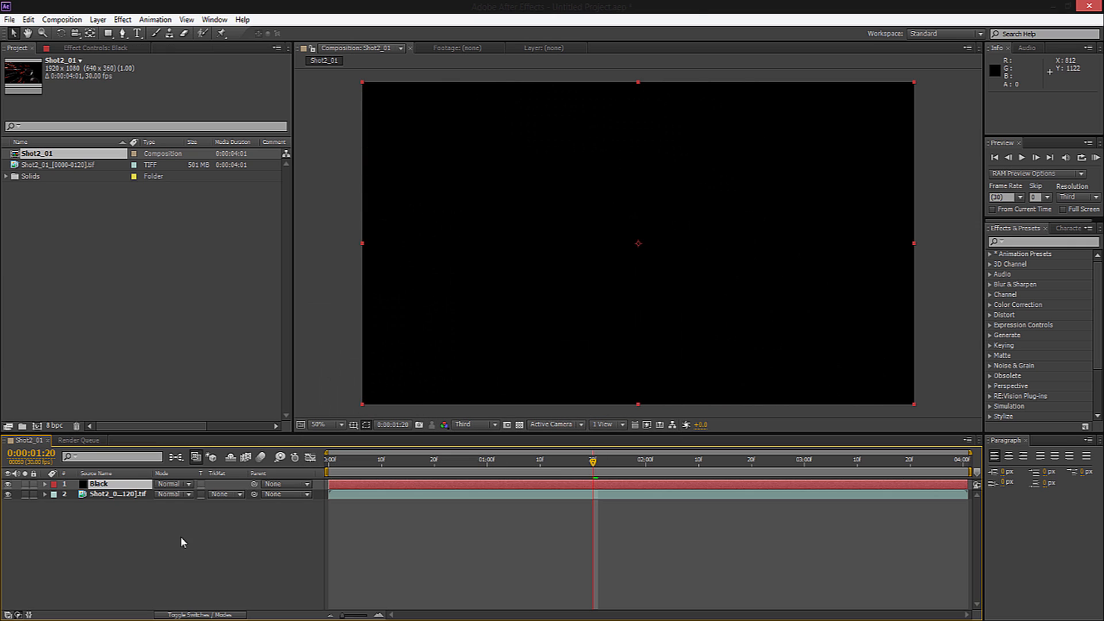
Create a second full-frame solid named White with a white colour above it.
{"action": "left_click", "coordinate": [102, 19]}
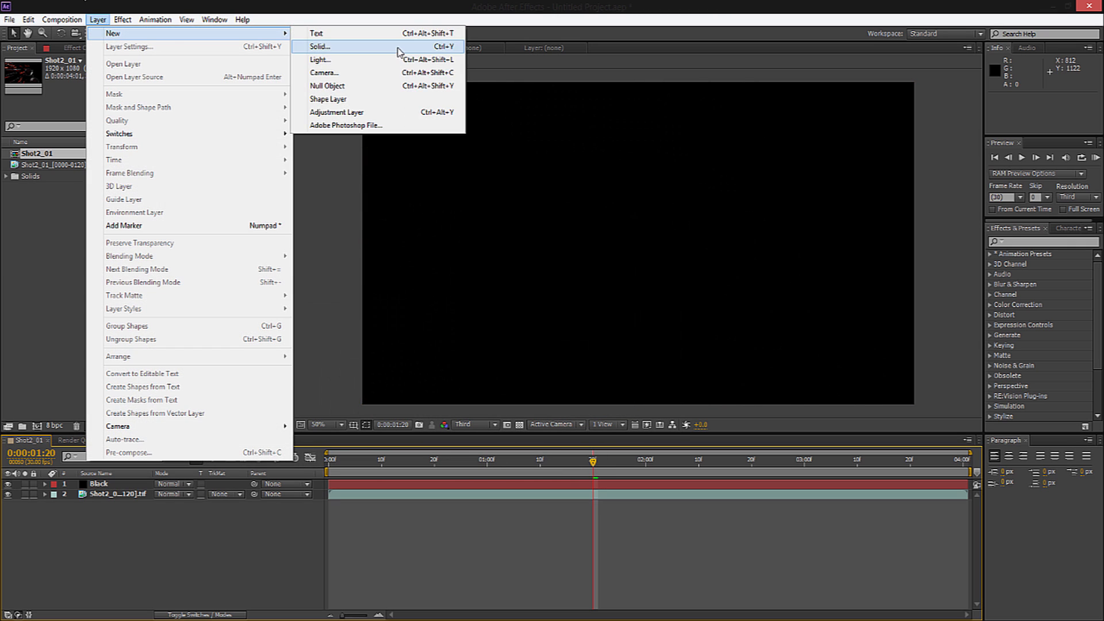
{"action": "left_click", "coordinate": [323, 46]}
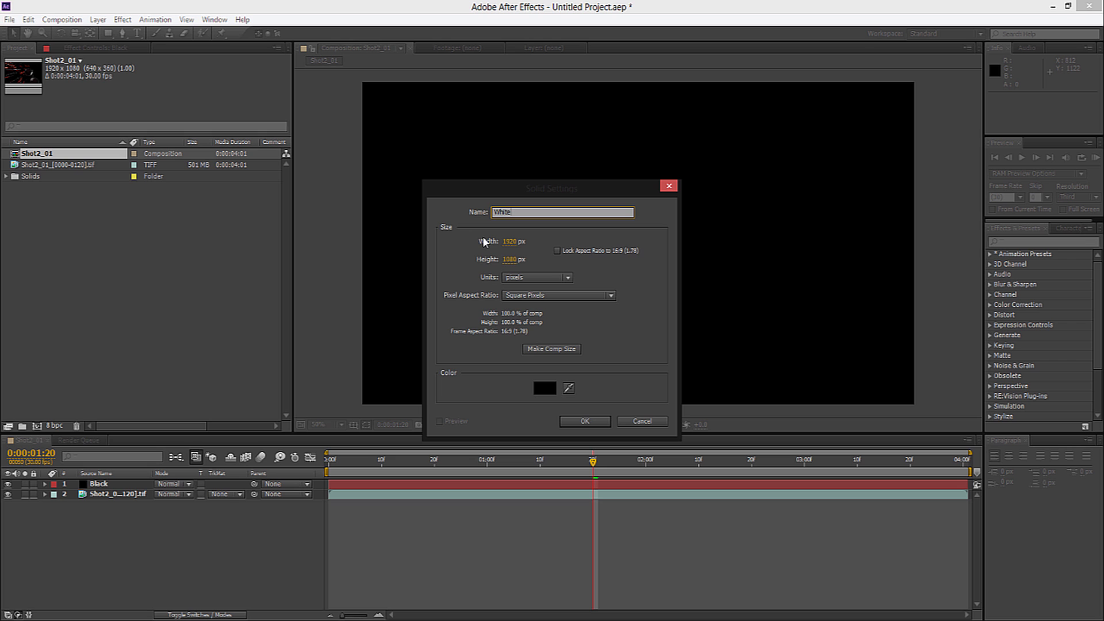
{"action": "left_click", "coordinate": [543, 389]}
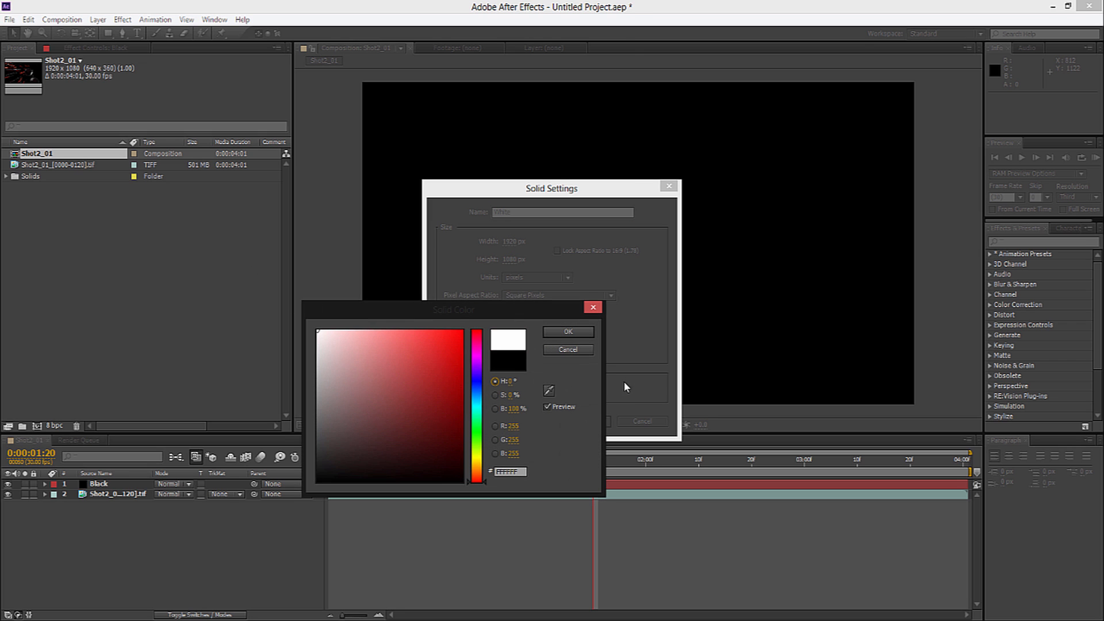
{"action": "left_click", "coordinate": [568, 331]}
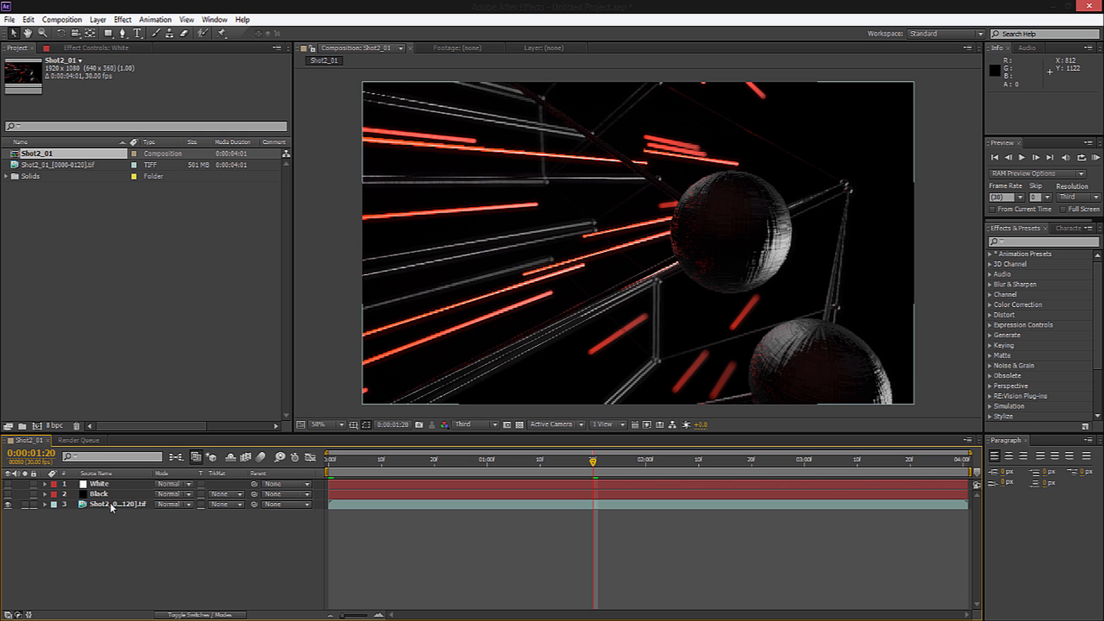
Hide the sphere footage and feather the White solid over Black into a diagonal gradient.
{"action": "left_click", "coordinate": [112, 507]}
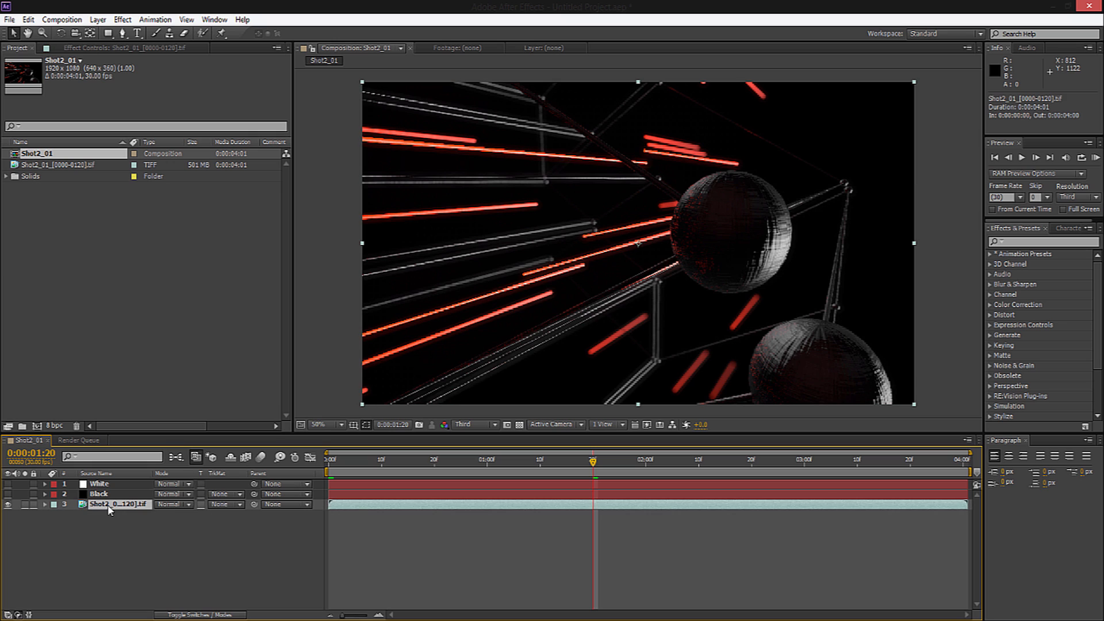
{"action": "mouse_move", "coordinate": [560, 526]}
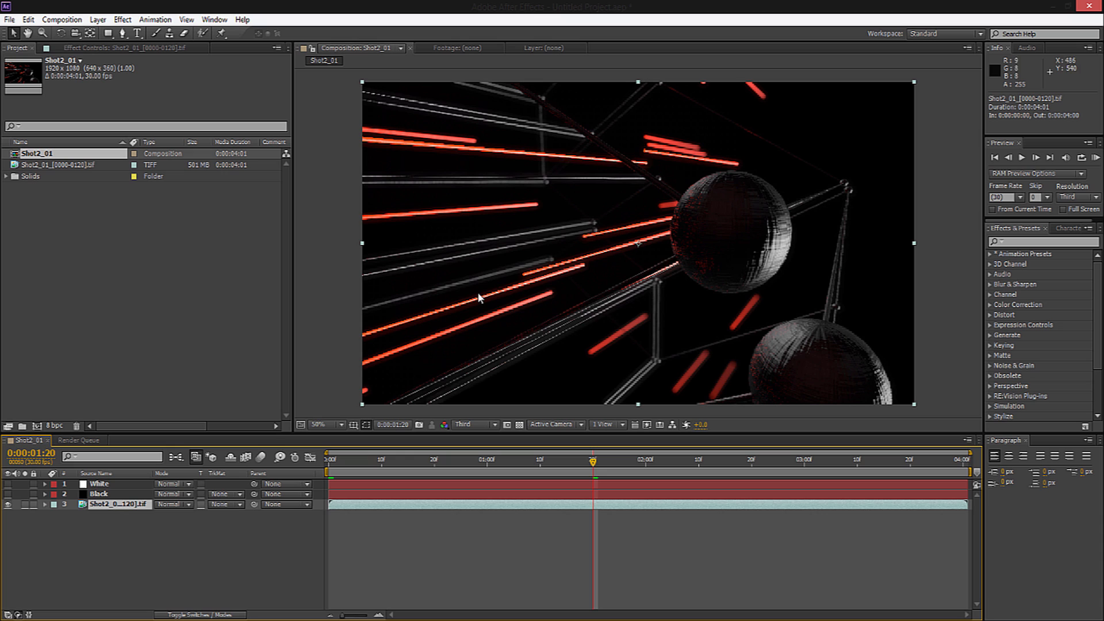
{"action": "mouse_move", "coordinate": [841, 242]}
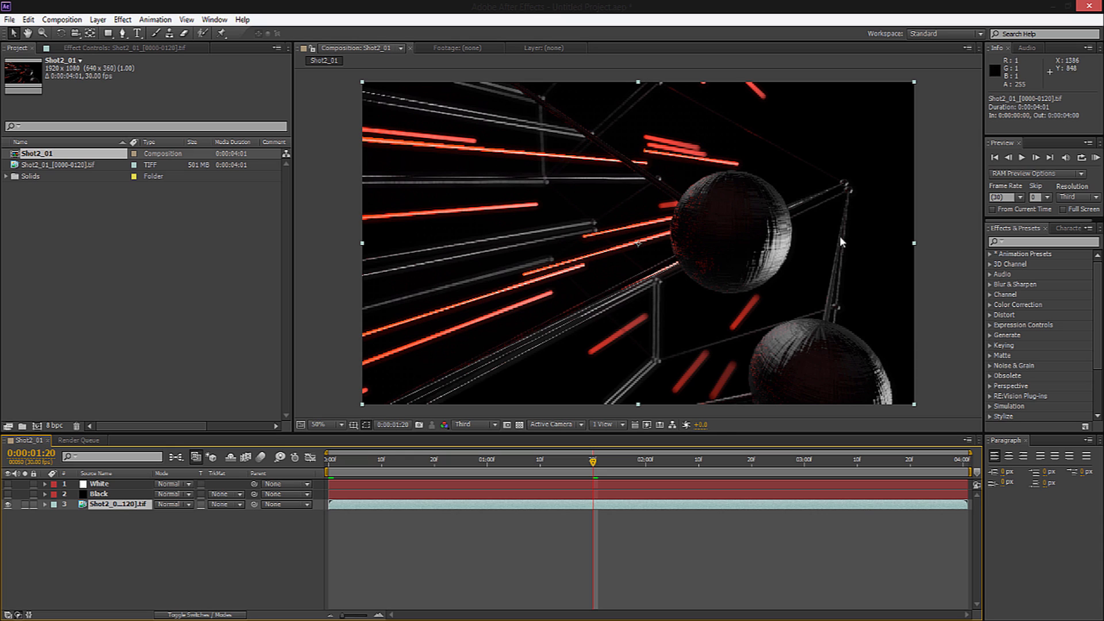
{"action": "mouse_move", "coordinate": [102, 494]}
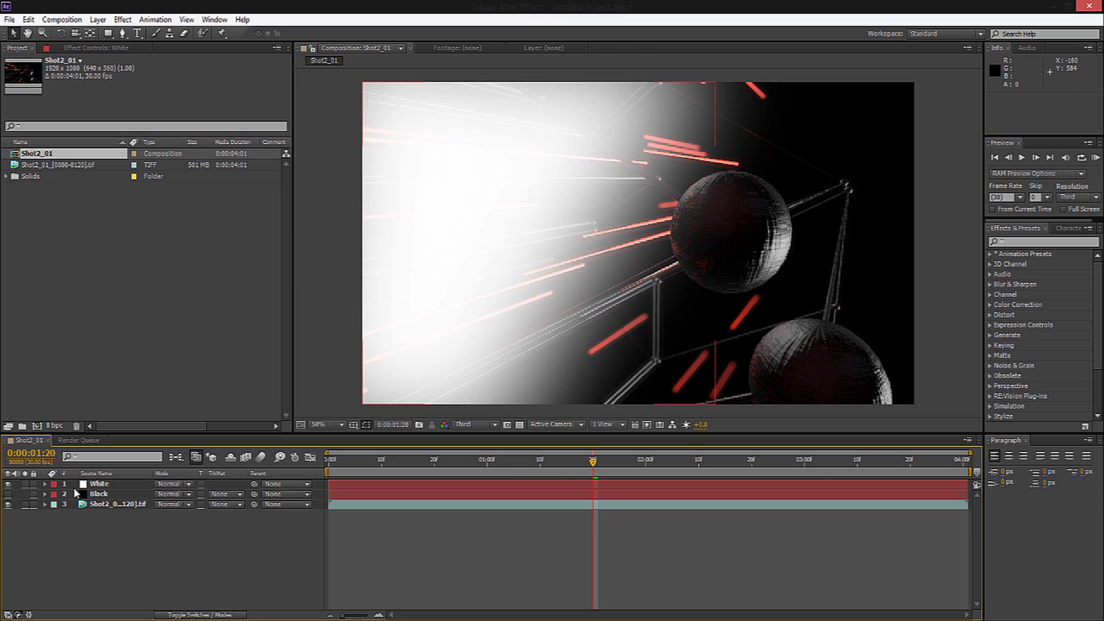
{"action": "left_click", "coordinate": [99, 494]}
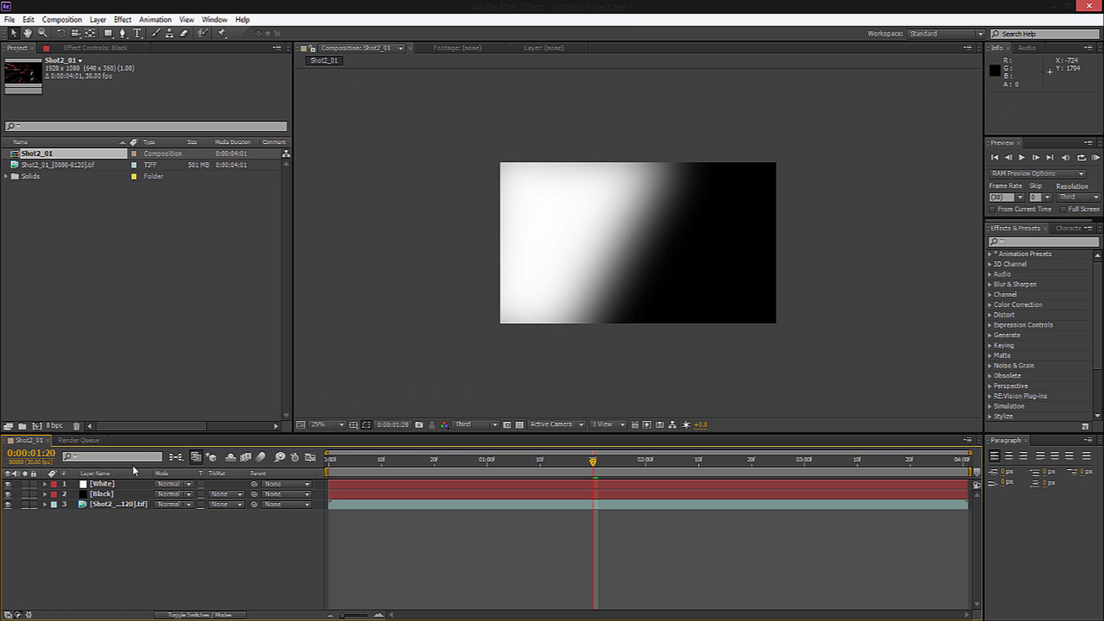
{"action": "left_click", "coordinate": [101, 484]}
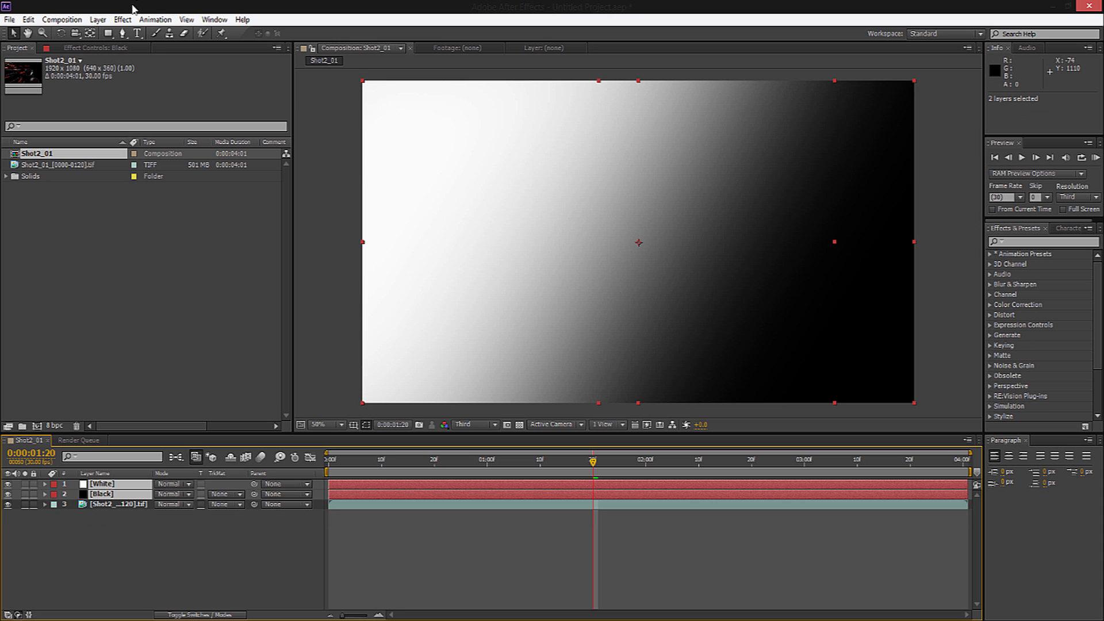
Pre-compose both solids into a composition named Depth Map and hide it over the footage.
{"action": "left_click", "coordinate": [96, 18]}
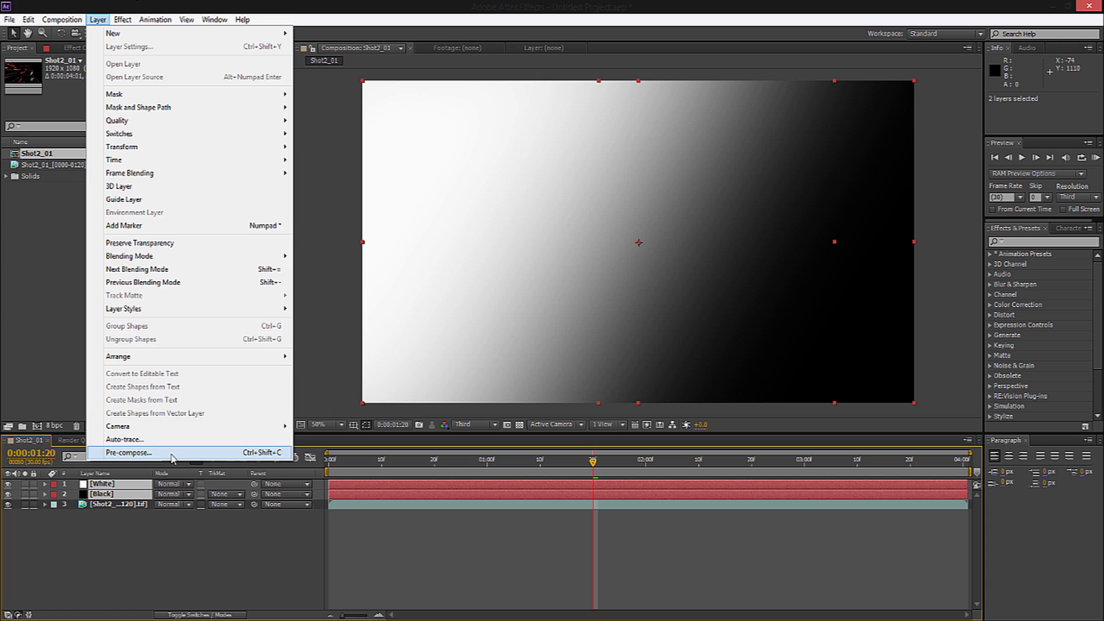
{"action": "left_click", "coordinate": [130, 452]}
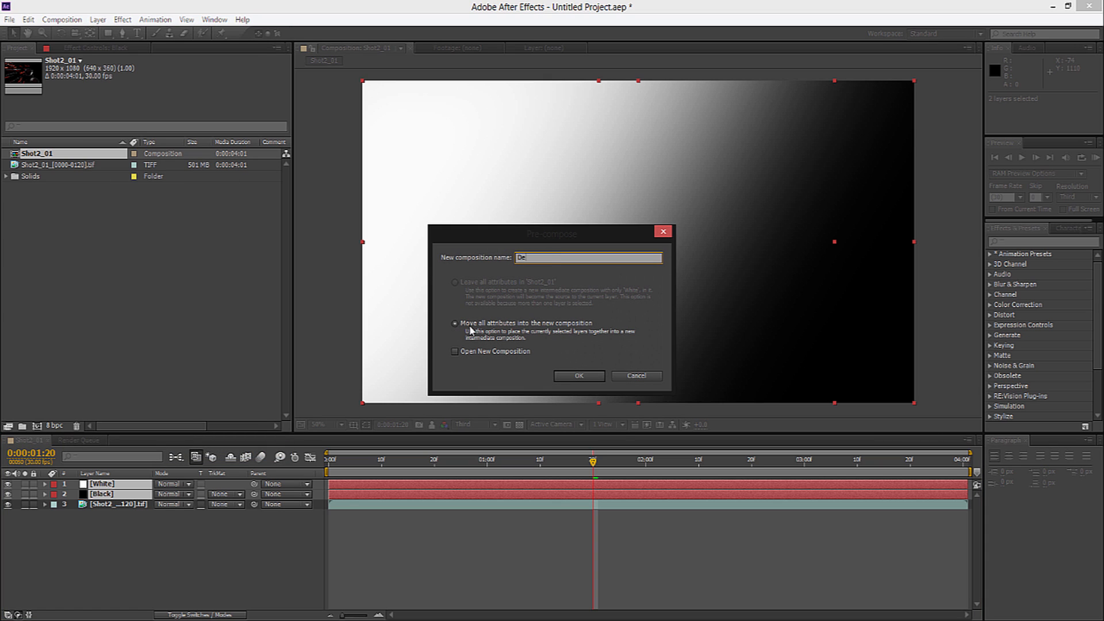
{"action": "type", "text": "Depth Map"}
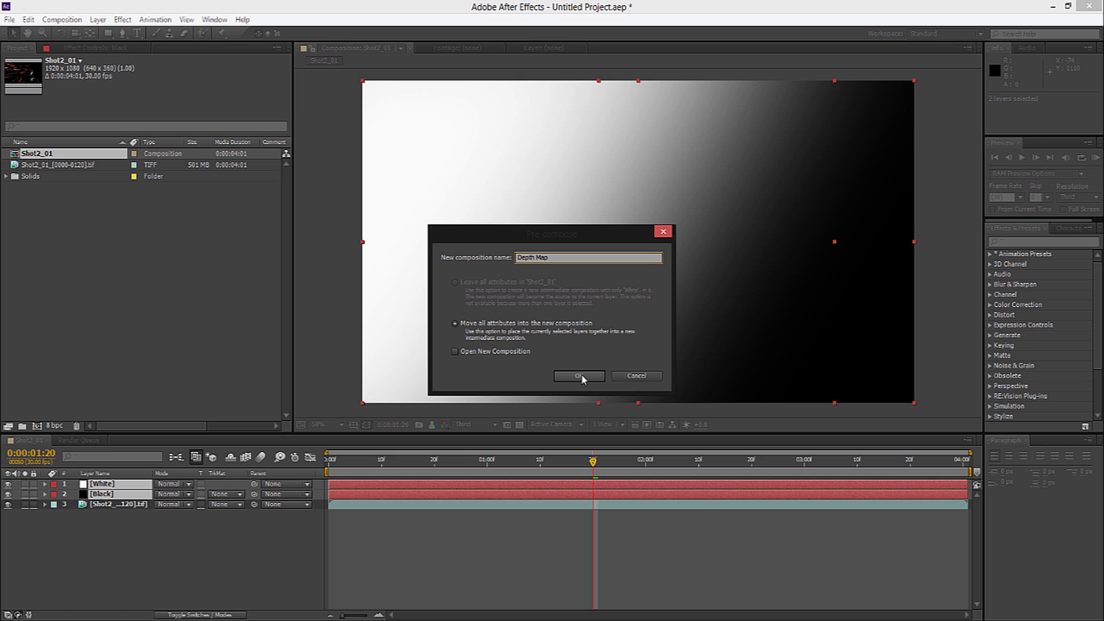
{"action": "left_click", "coordinate": [579, 376]}
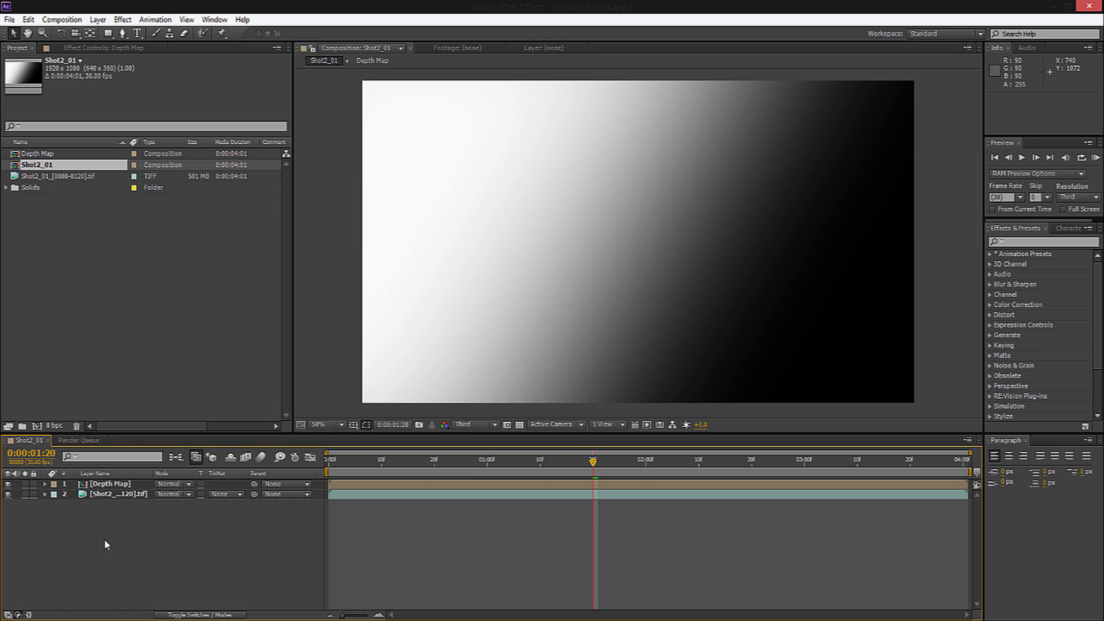
{"action": "left_click", "coordinate": [109, 484]}
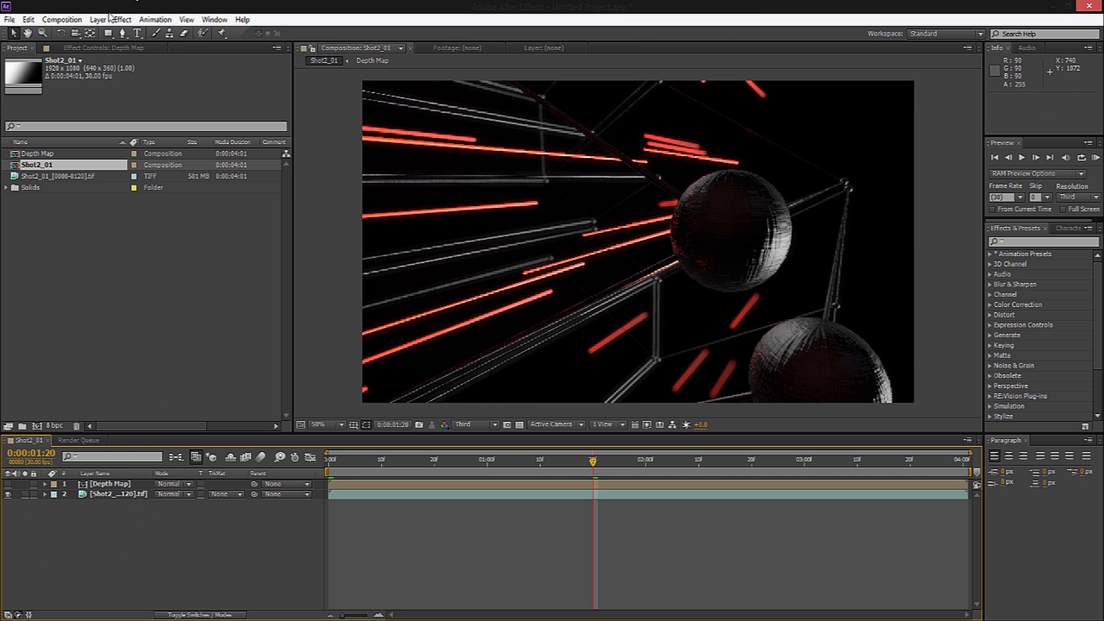
{"action": "left_click", "coordinate": [90, 18]}
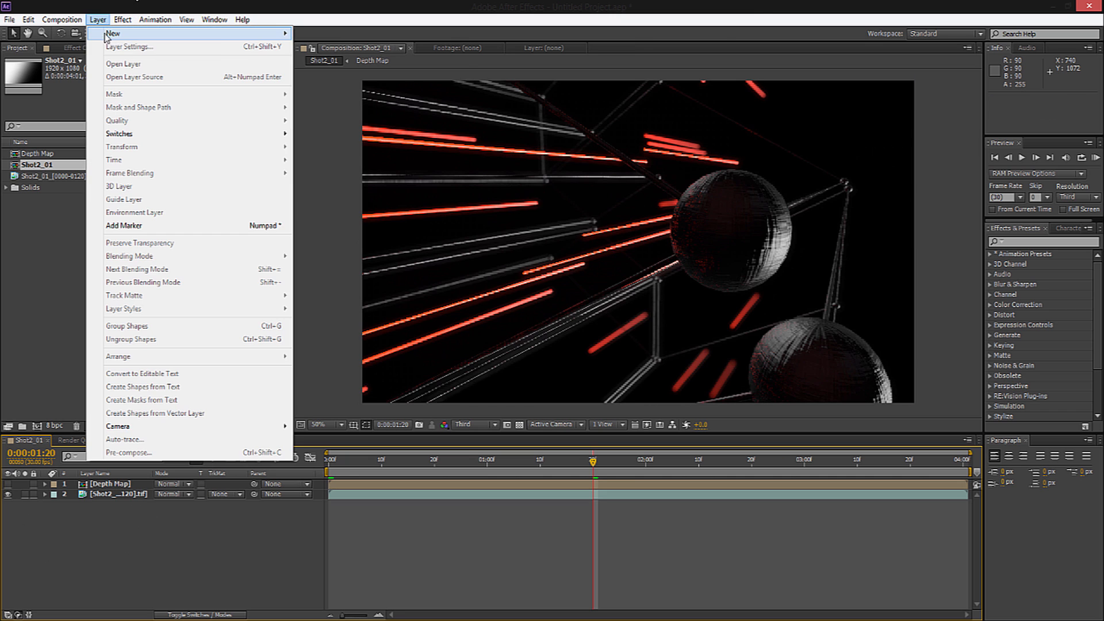
Create an adjustment layer DOF above the footage and apply Camera Lens Blur to it.
{"action": "left_click", "coordinate": [113, 32]}
{"action": "type", "text": "DOF"}
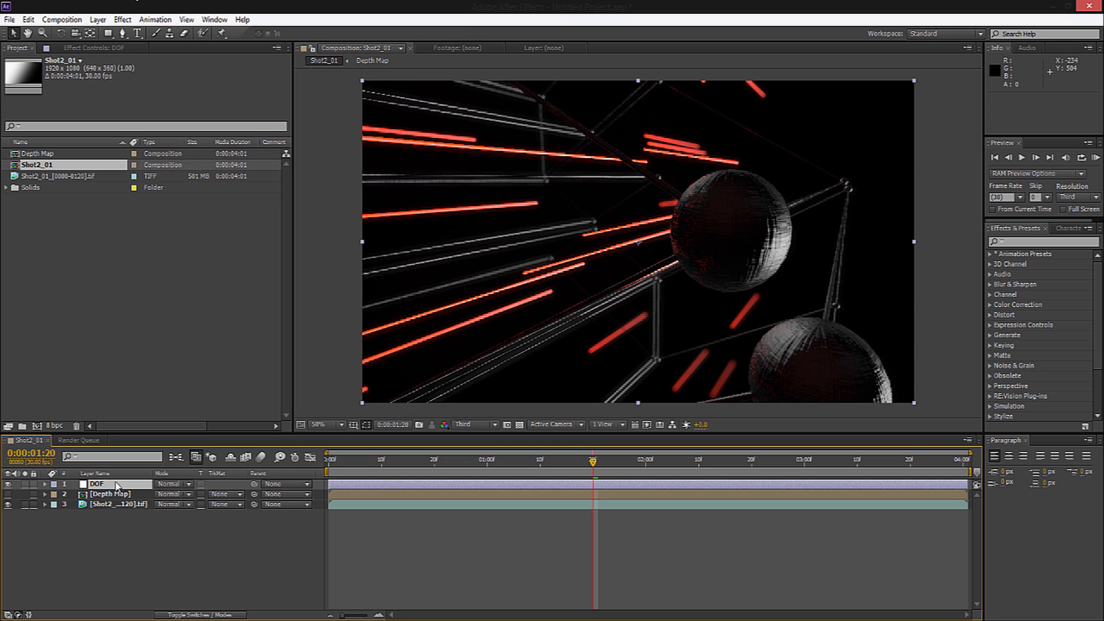
{"action": "left_click", "coordinate": [120, 18]}
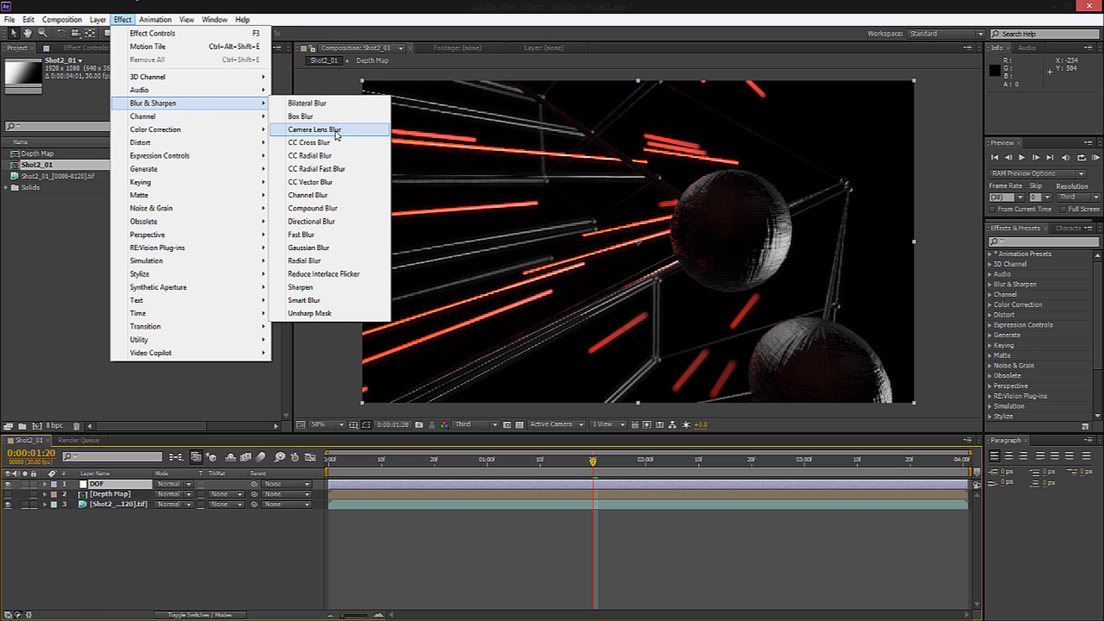
{"action": "left_click", "coordinate": [317, 128]}
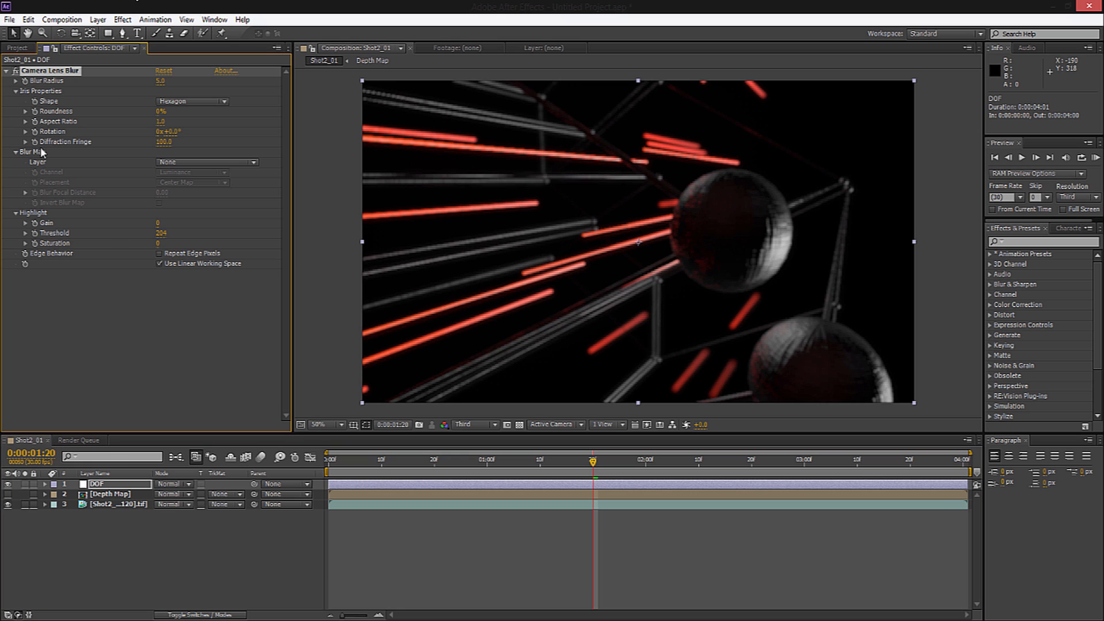
Set the Blur Map Layer to Depth Map and enable Repeat Edge Pixels, comparing it on and off.
{"action": "left_click", "coordinate": [205, 161]}
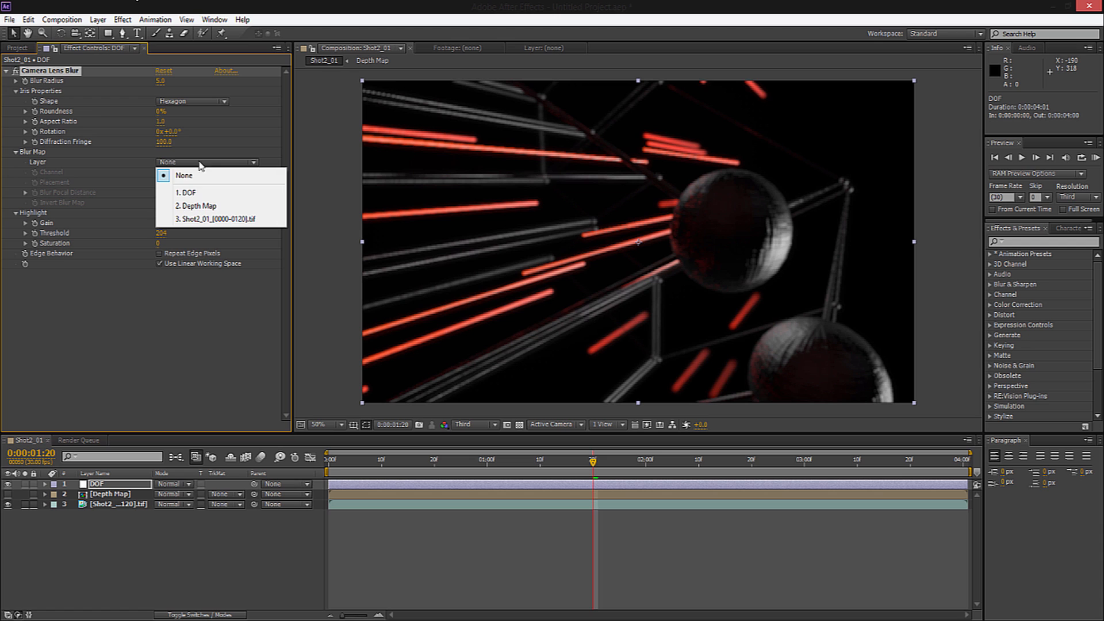
{"action": "left_click", "coordinate": [198, 204]}
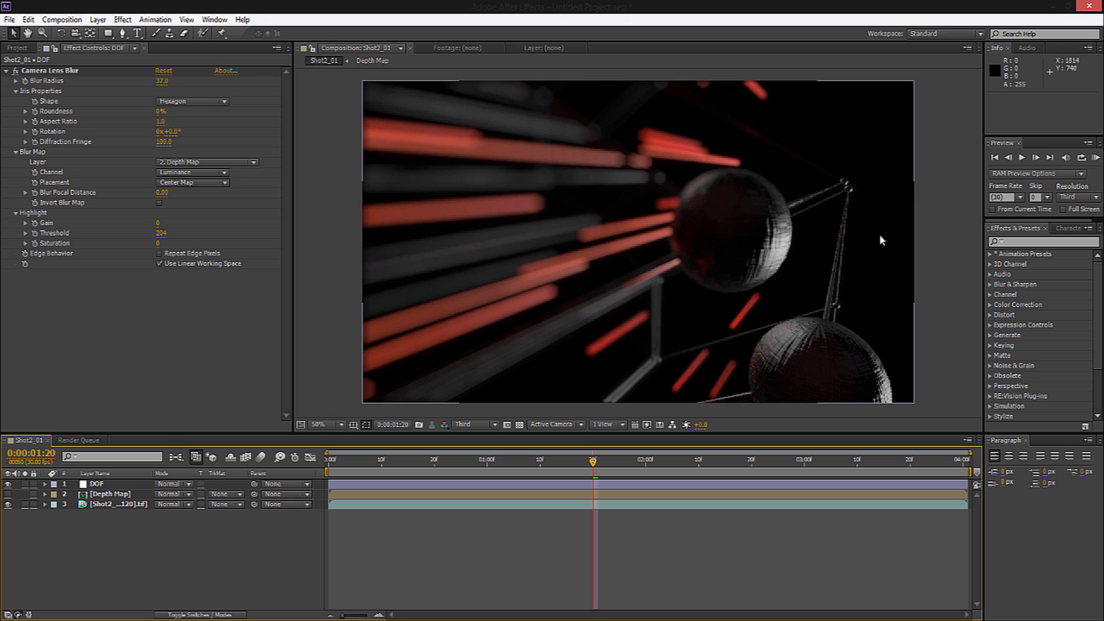
{"action": "mouse_move", "coordinate": [349, 306]}
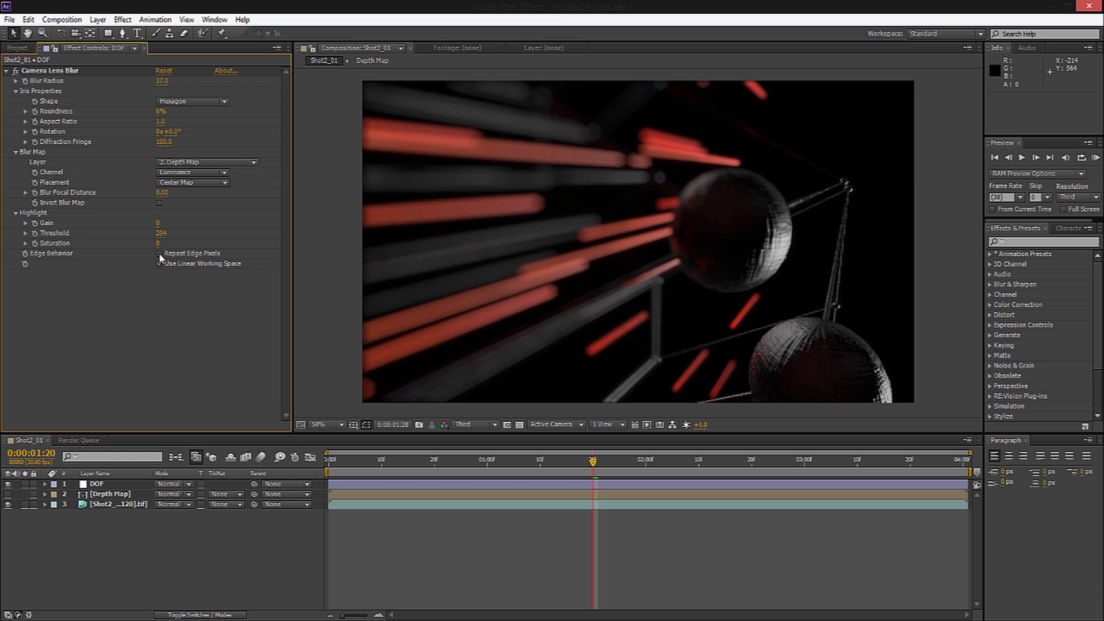
{"action": "left_click", "coordinate": [158, 253]}
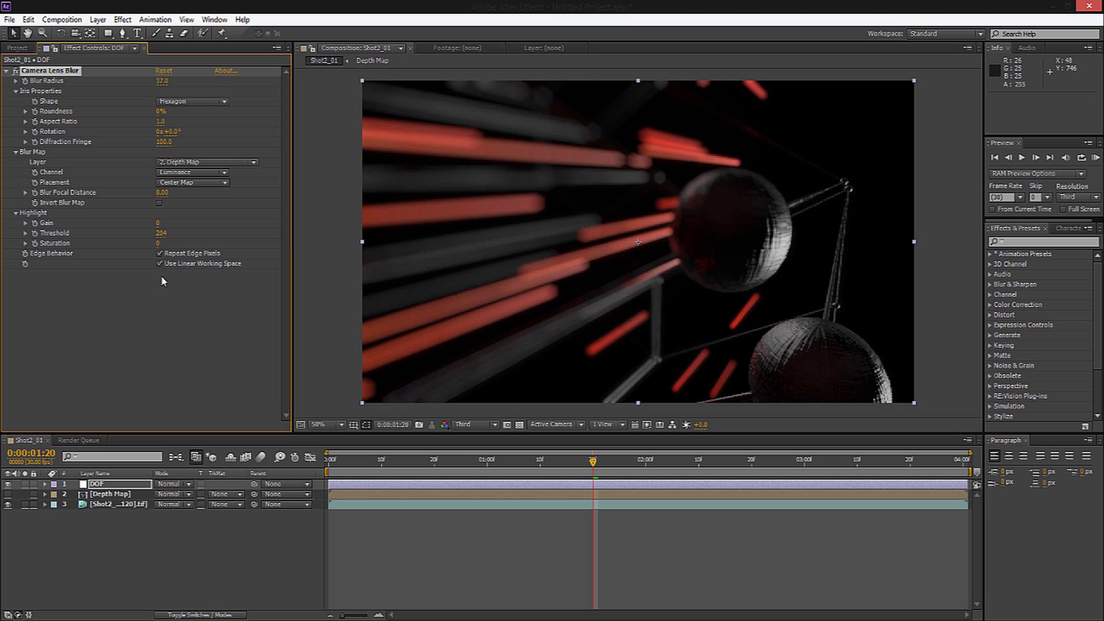
{"action": "left_click", "coordinate": [157, 253]}
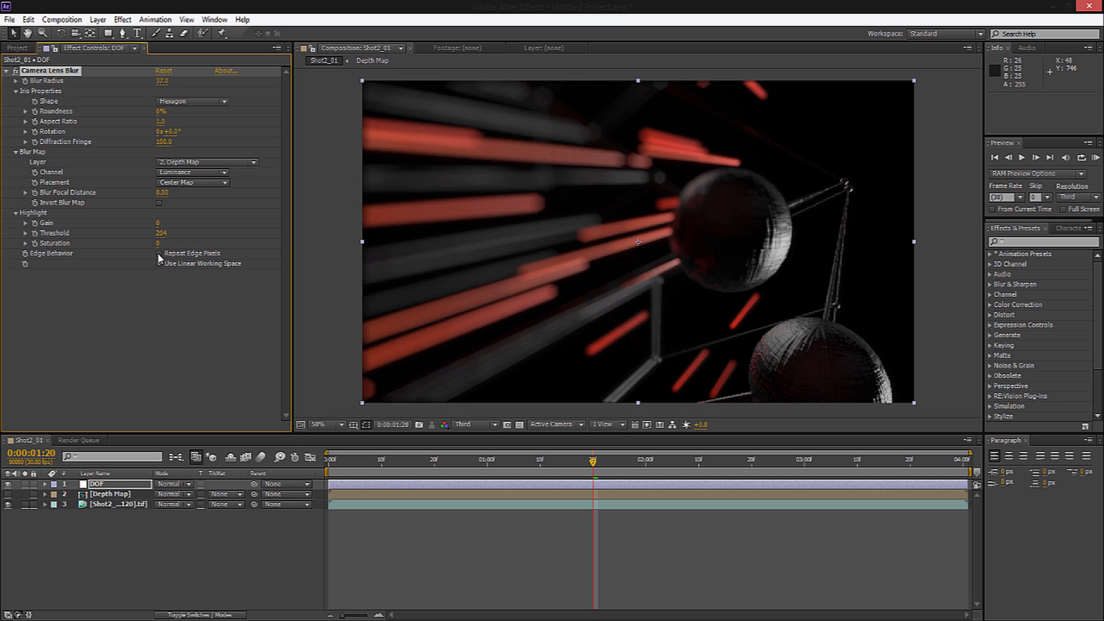
{"action": "left_click", "coordinate": [158, 263]}
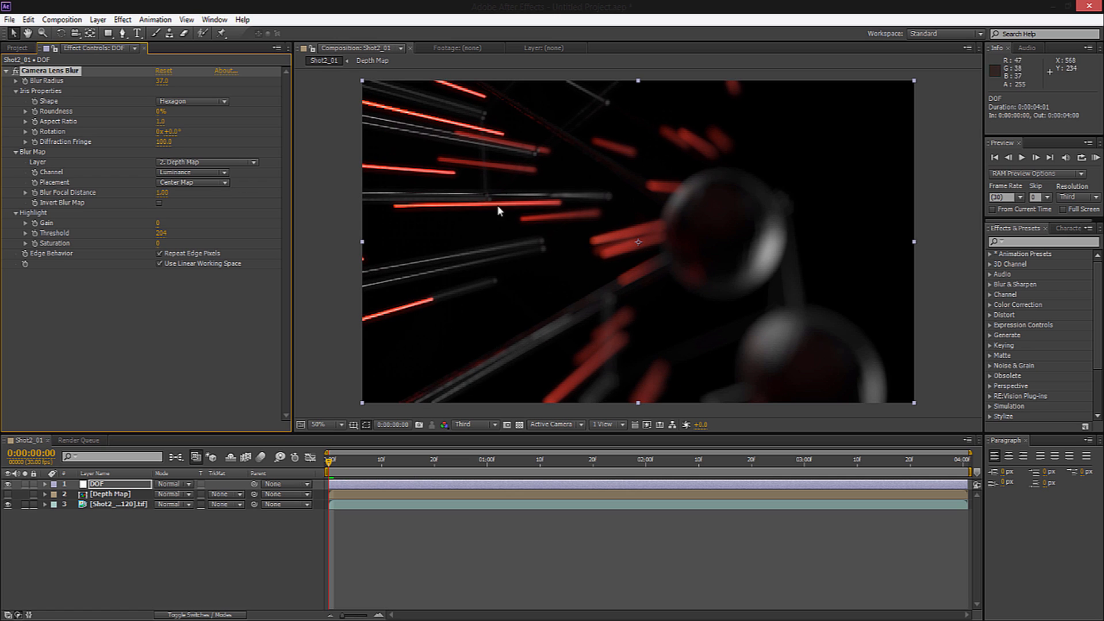
Keyframe Blur Focal Distance at 1.00 on frame 0 and about 0.13 at the shot's end.
{"action": "left_click", "coordinate": [163, 81]}
{"action": "type", "text": "35"}
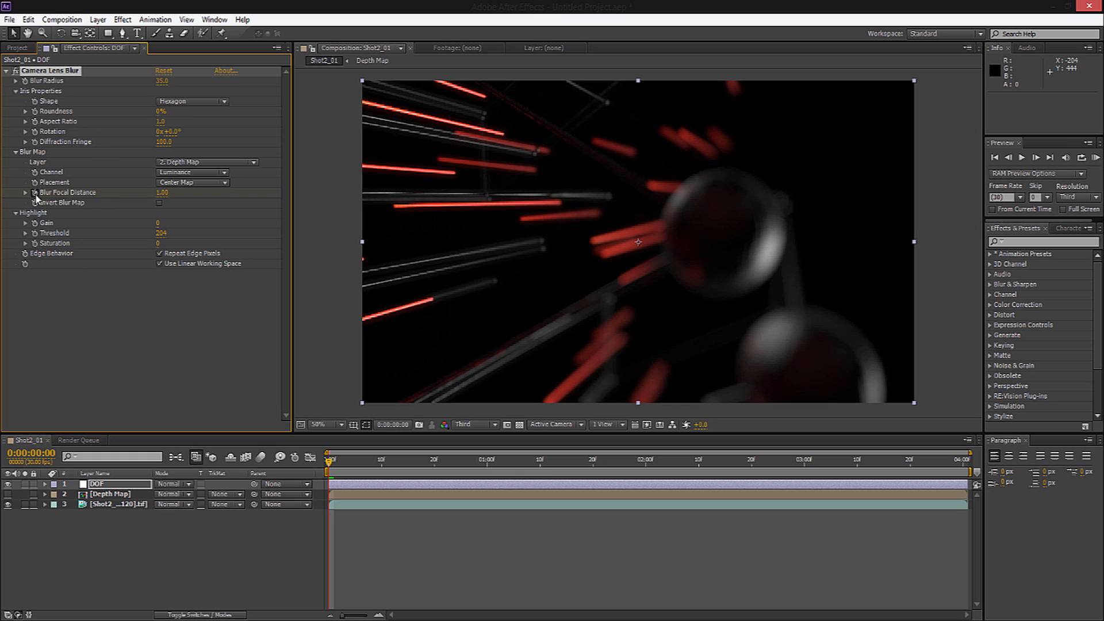
{"action": "left_click", "coordinate": [432, 474]}
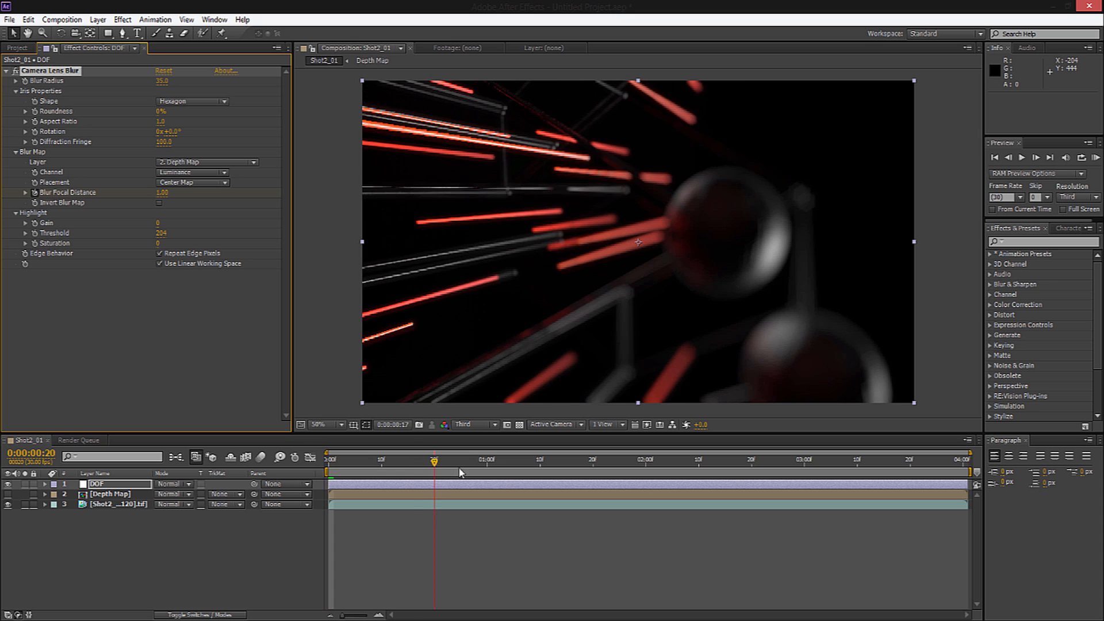
{"action": "left_click", "coordinate": [963, 467]}
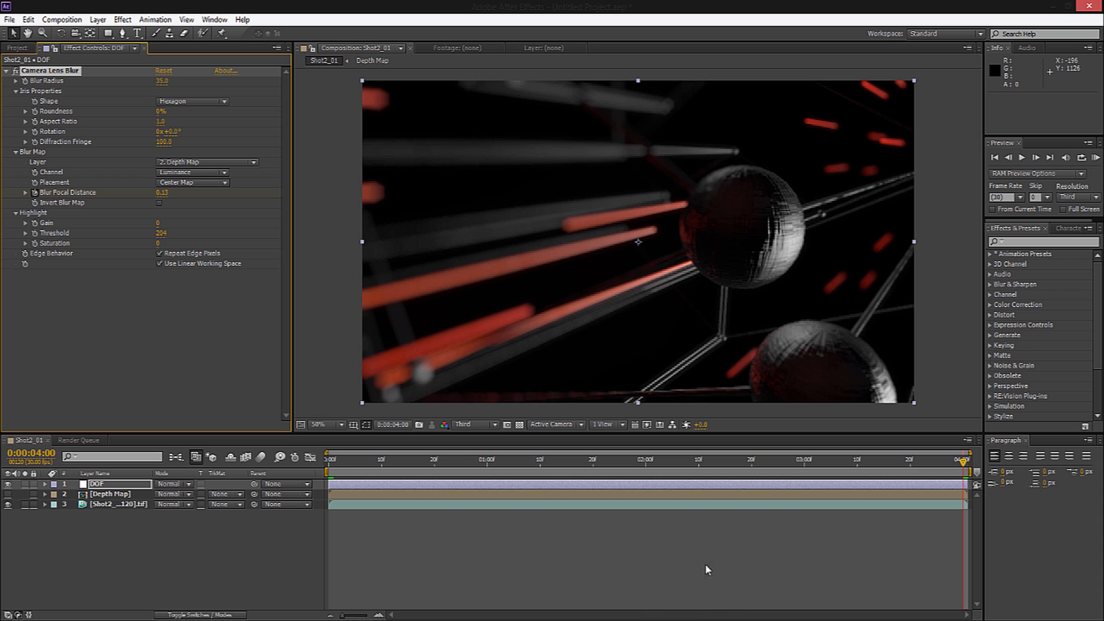
RAM preview the focus pull at half resolution and check focus at several frames.
{"action": "left_click", "coordinate": [594, 473]}
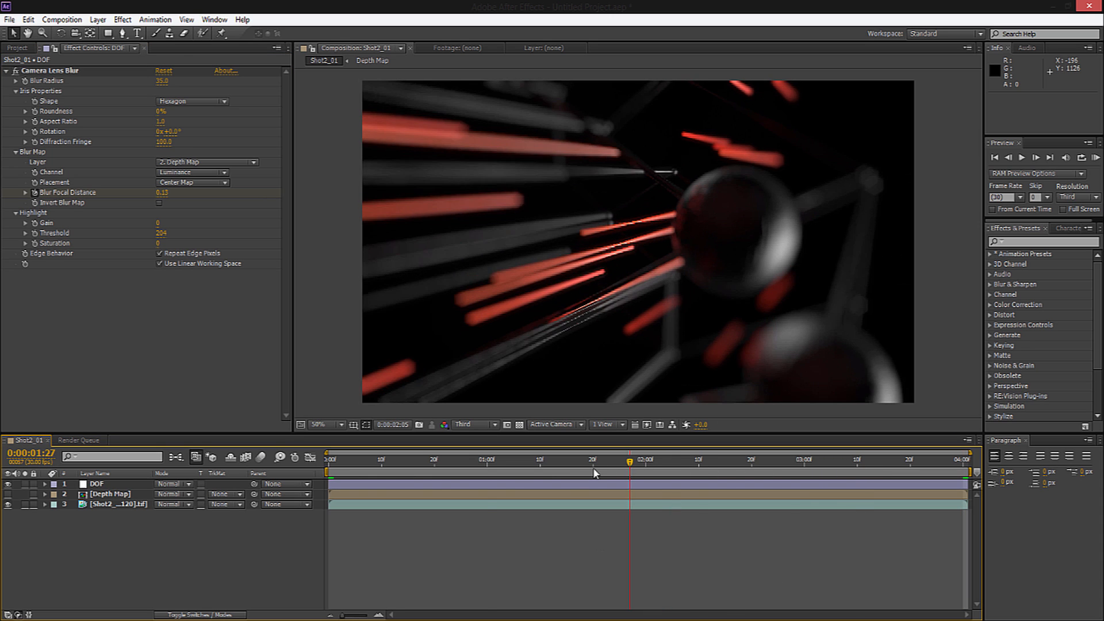
{"action": "left_click", "coordinate": [423, 476]}
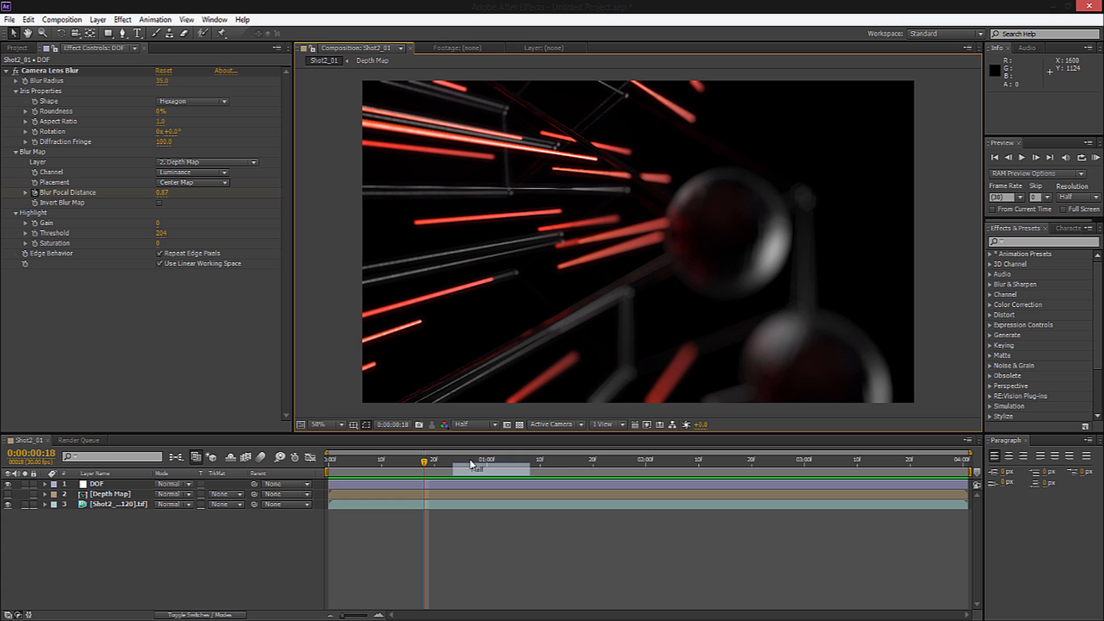
{"action": "left_click", "coordinate": [461, 460]}
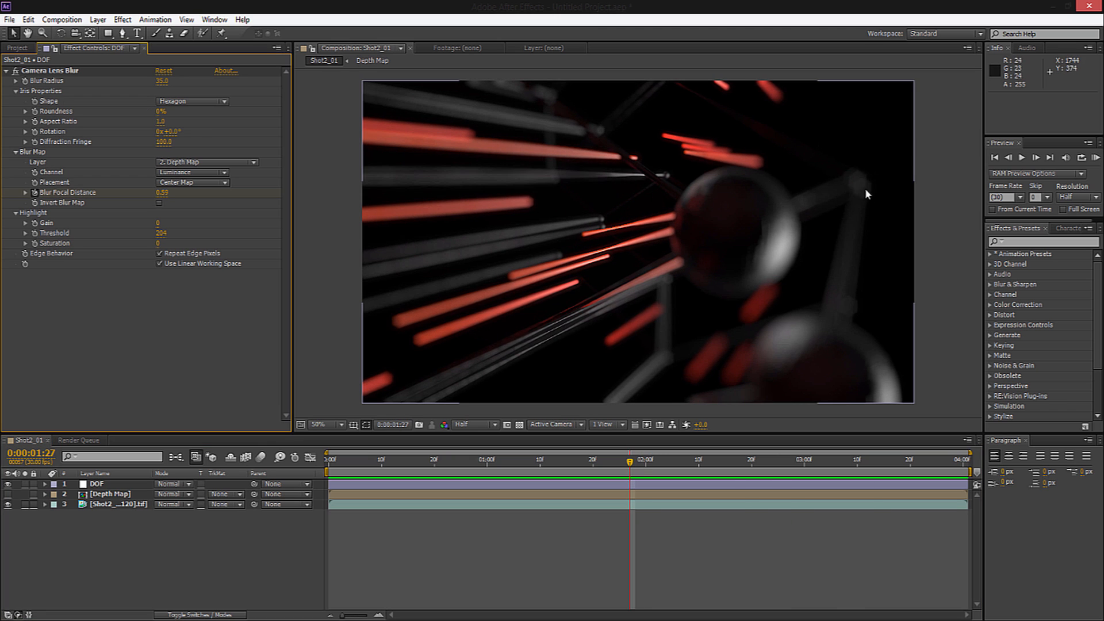
Try Square and Triangle iris shapes, then return the iris to Hexagon.
{"action": "left_click", "coordinate": [191, 102]}
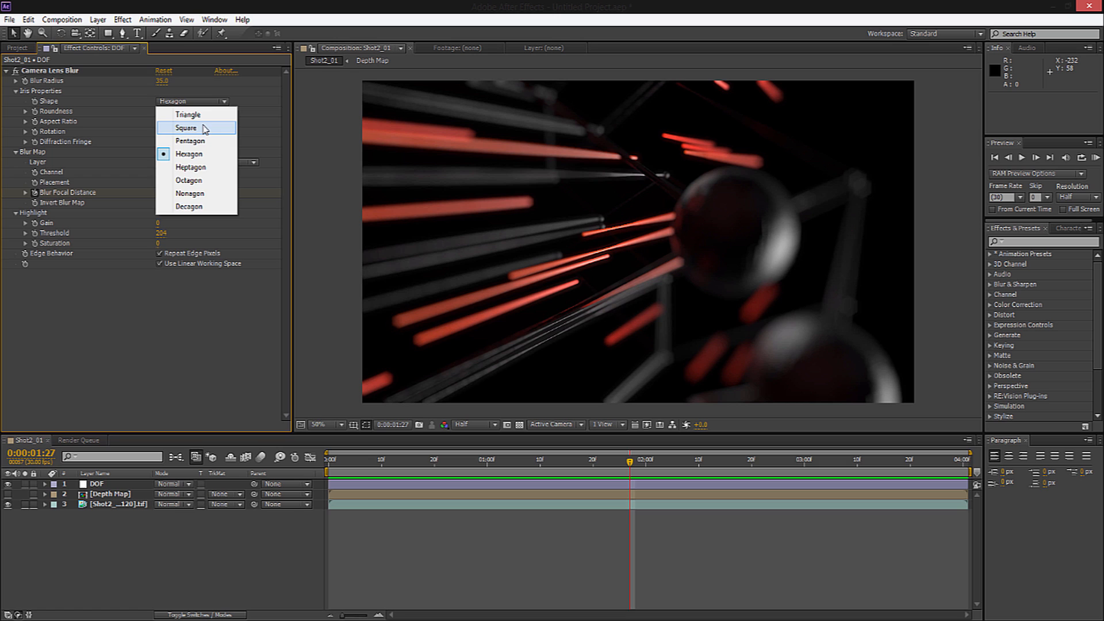
{"action": "left_click", "coordinate": [186, 128]}
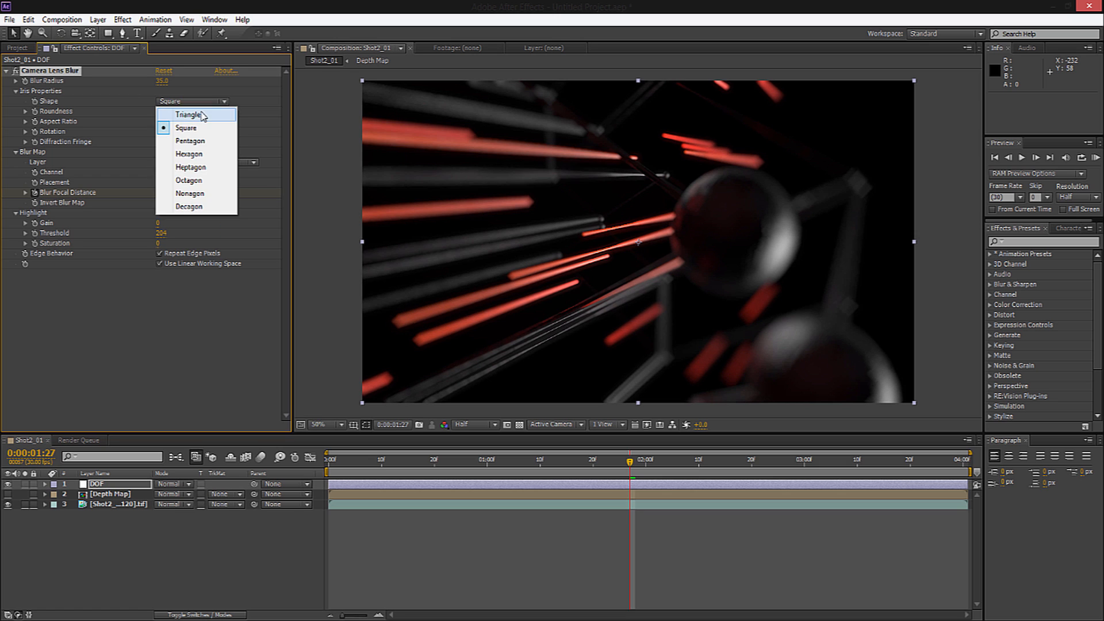
{"action": "left_click", "coordinate": [190, 113]}
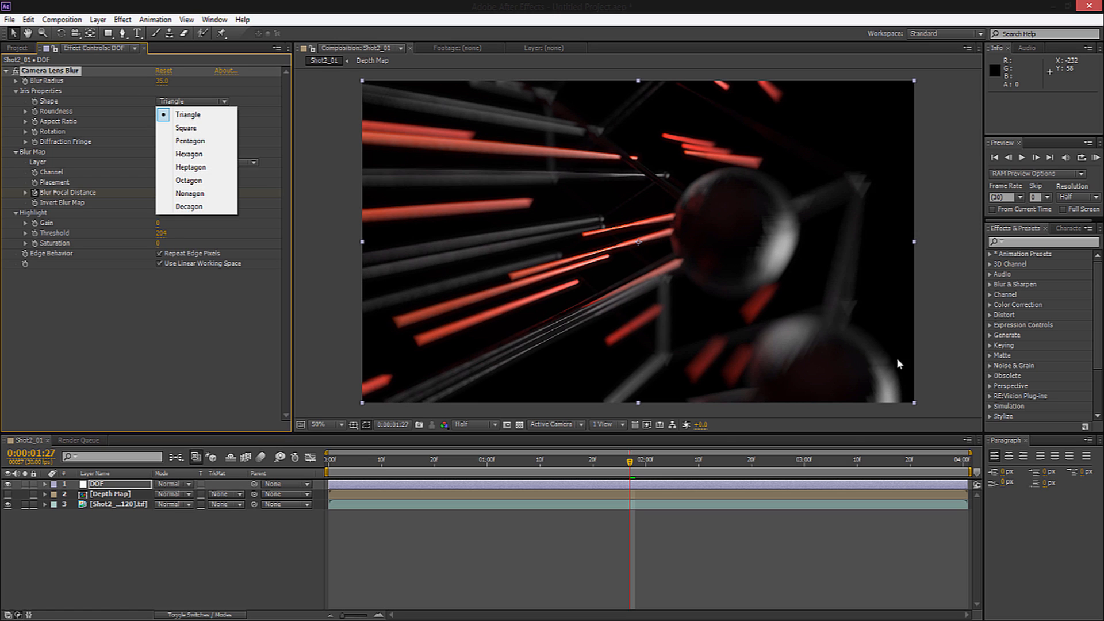
{"action": "left_click", "coordinate": [189, 154]}
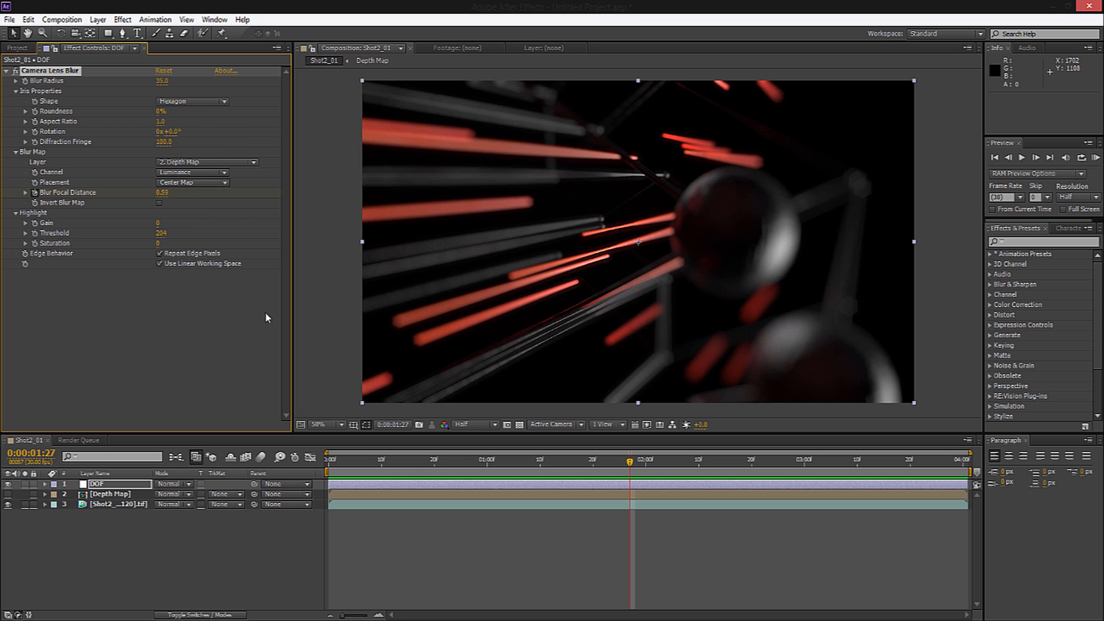
Raise Highlight Gain to 16 and preview the rack focus across the shot.
{"action": "left_click", "coordinate": [770, 472]}
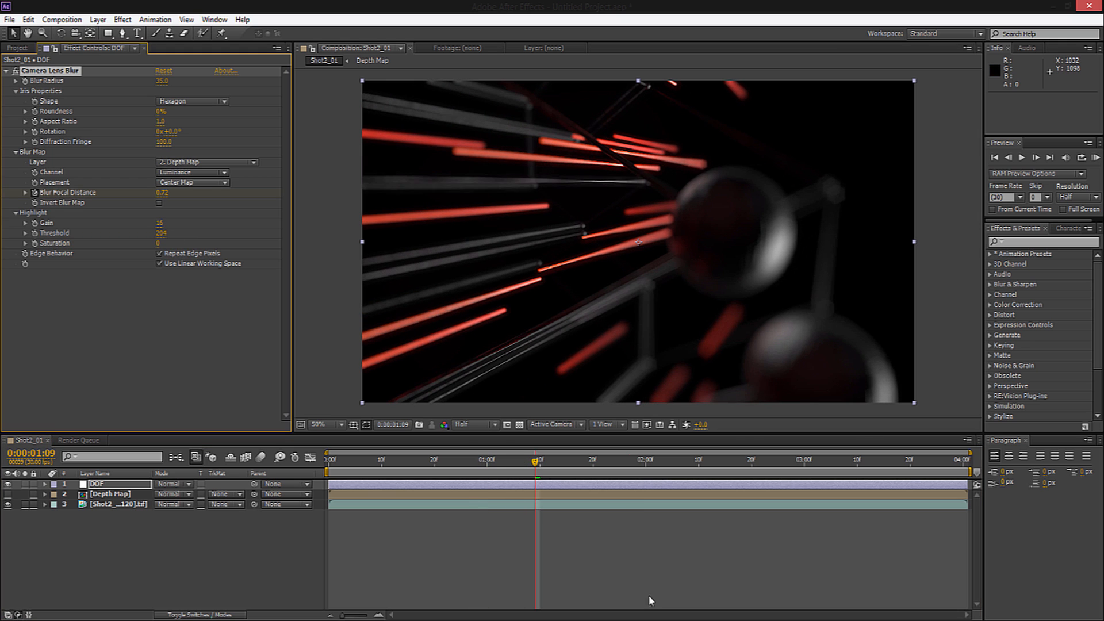
{"action": "left_click", "coordinate": [644, 461]}
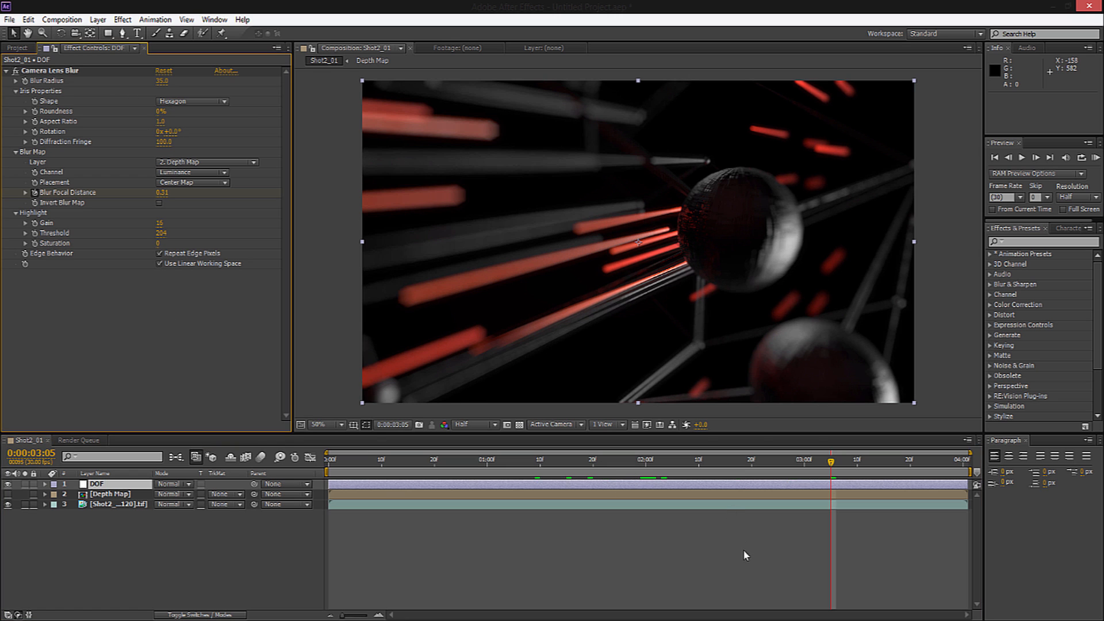
{"action": "left_click", "coordinate": [731, 484]}
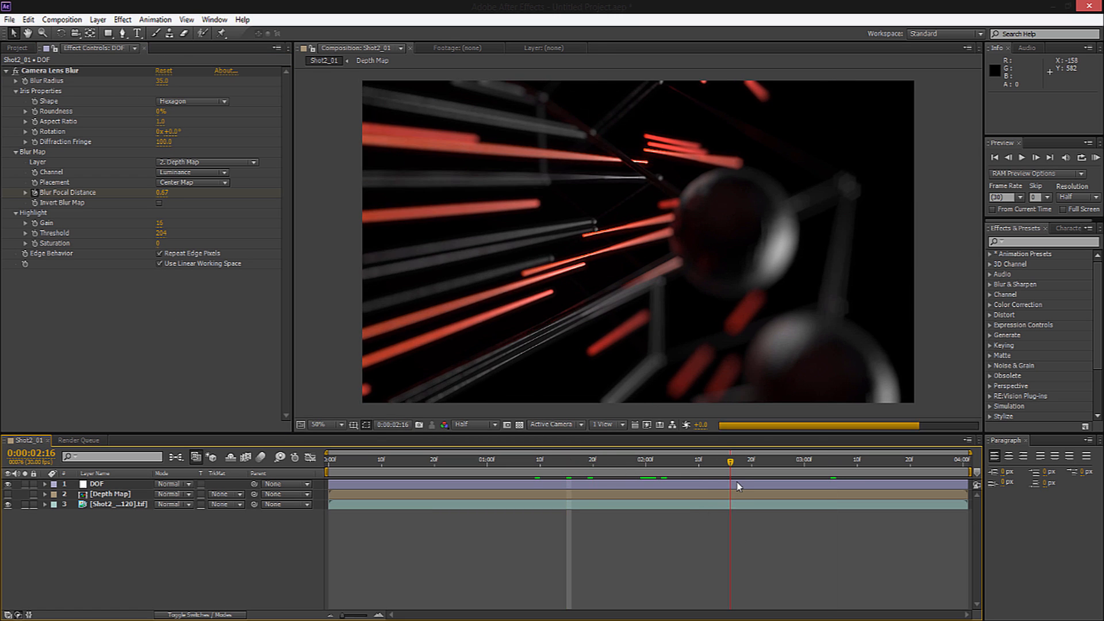
Create adjustment layer CC with Curves bent into an S-curve, darkening shadows and lifting highlights.
{"action": "left_click", "coordinate": [97, 18]}
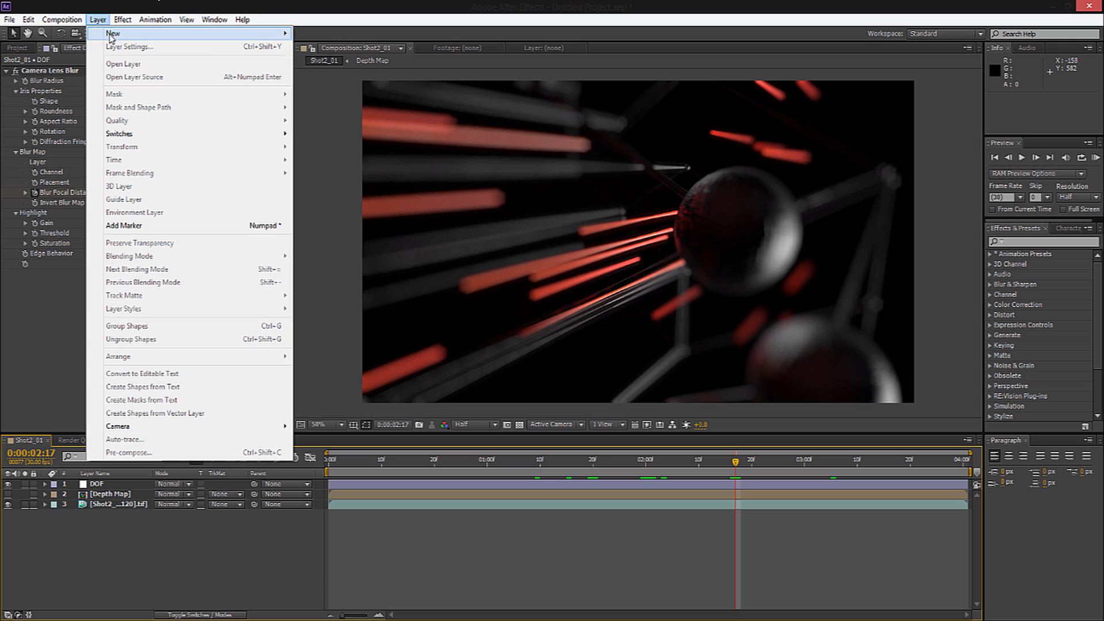
{"action": "left_click", "coordinate": [113, 32]}
{"action": "type", "text": "CC"}
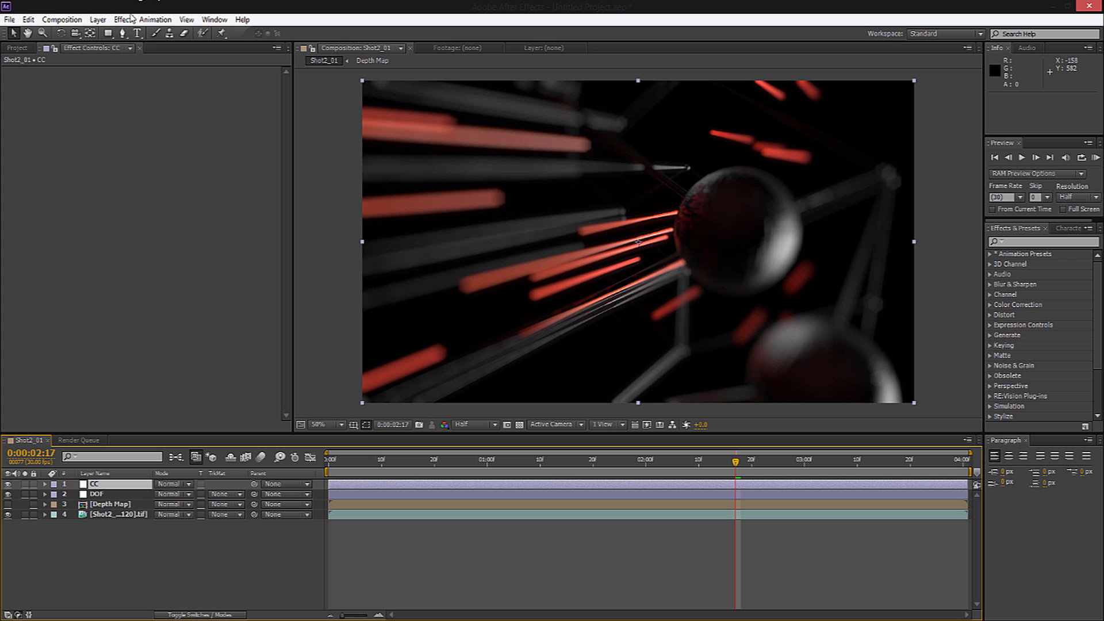
{"action": "left_click", "coordinate": [120, 18]}
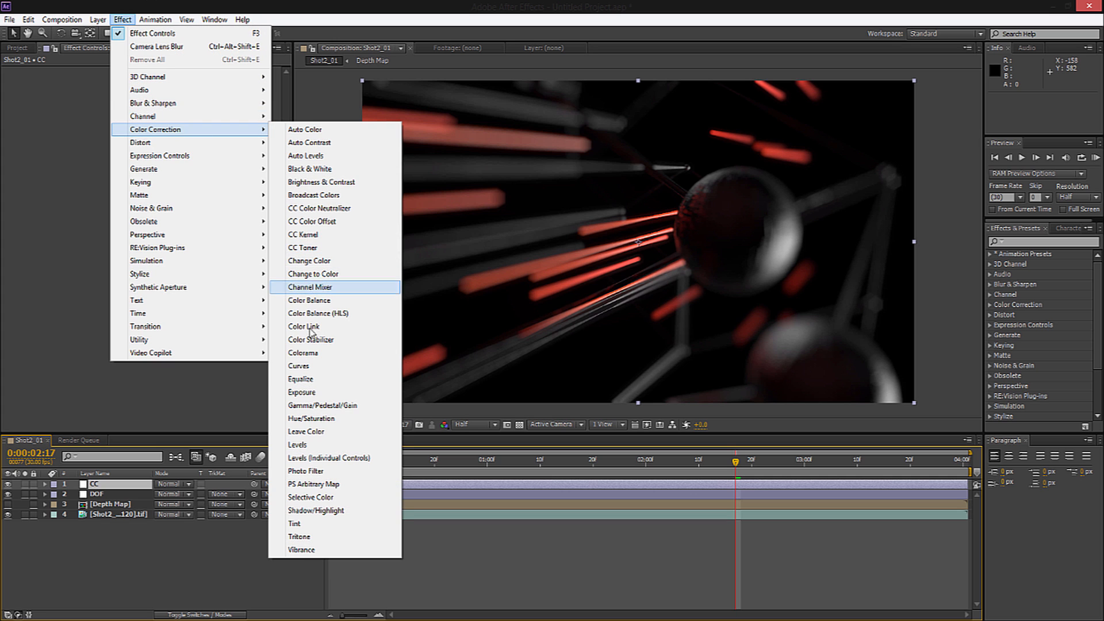
{"action": "left_click", "coordinate": [297, 366]}
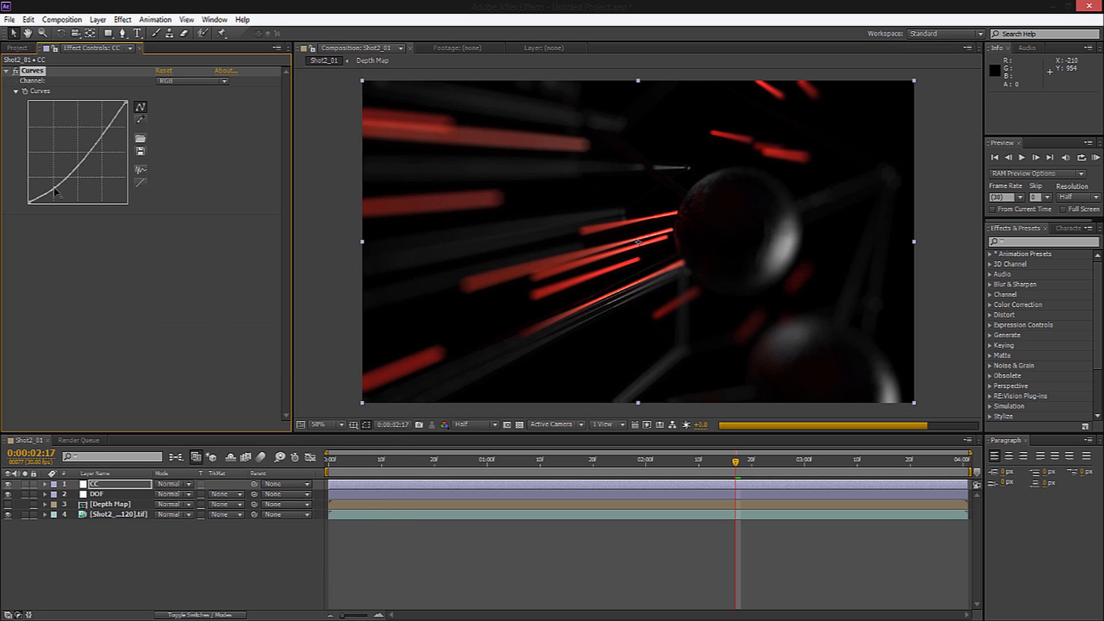
{"action": "left_click_drag", "start_coordinate": [57, 190], "coordinate": [106, 116]}
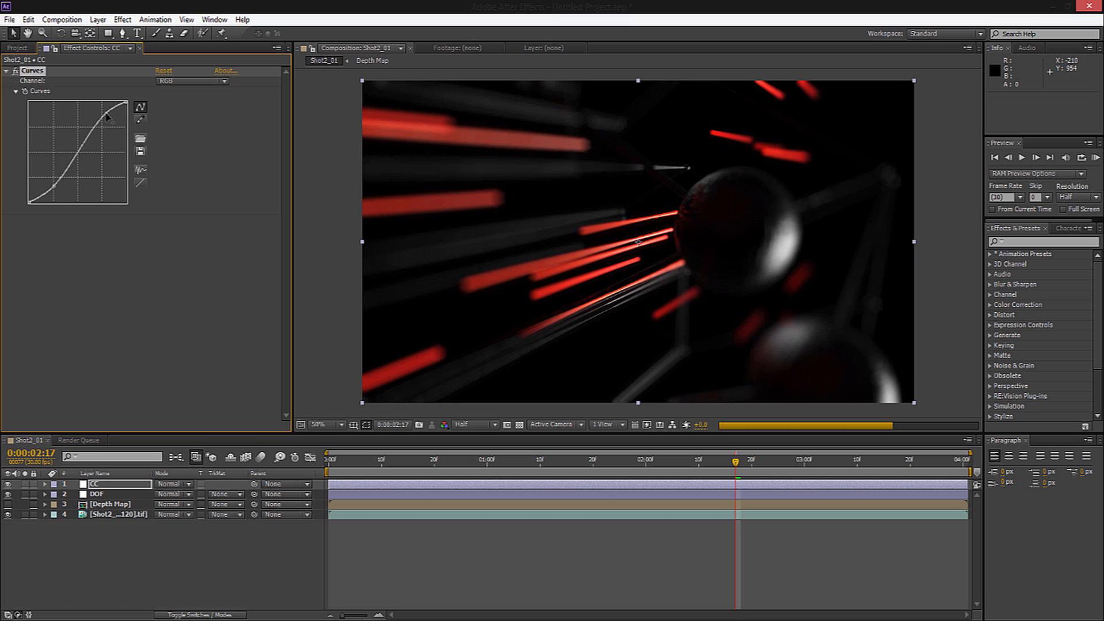
{"action": "left_click", "coordinate": [191, 80]}
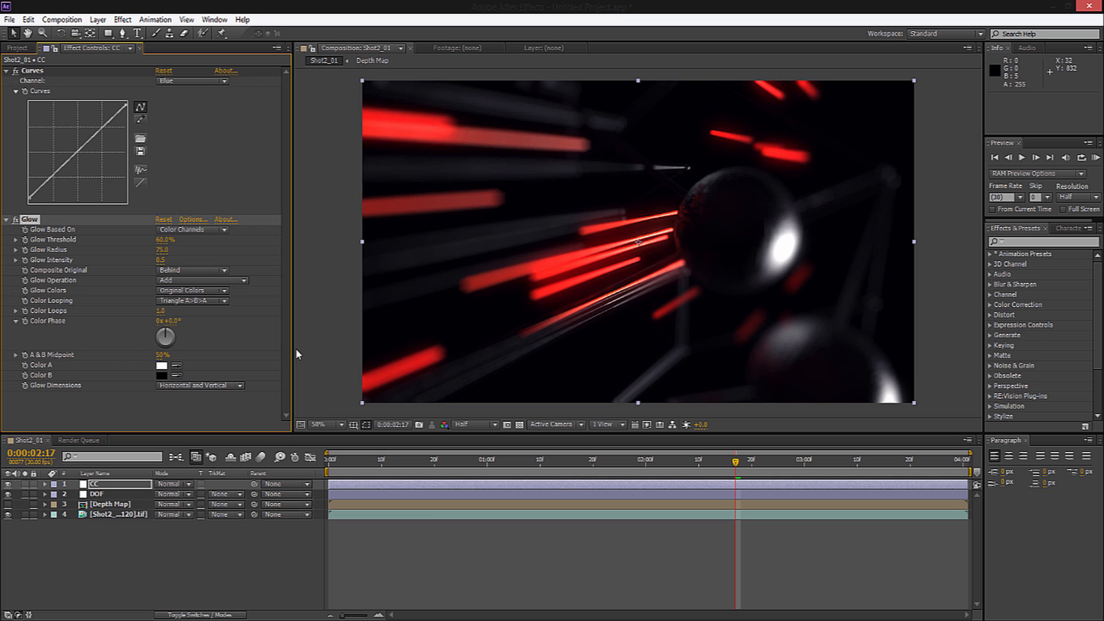
Apply Glow (threshold 60%, radius 75, intensity 0.5) and scrub the shot to review the grade.
{"action": "left_click", "coordinate": [435, 474]}
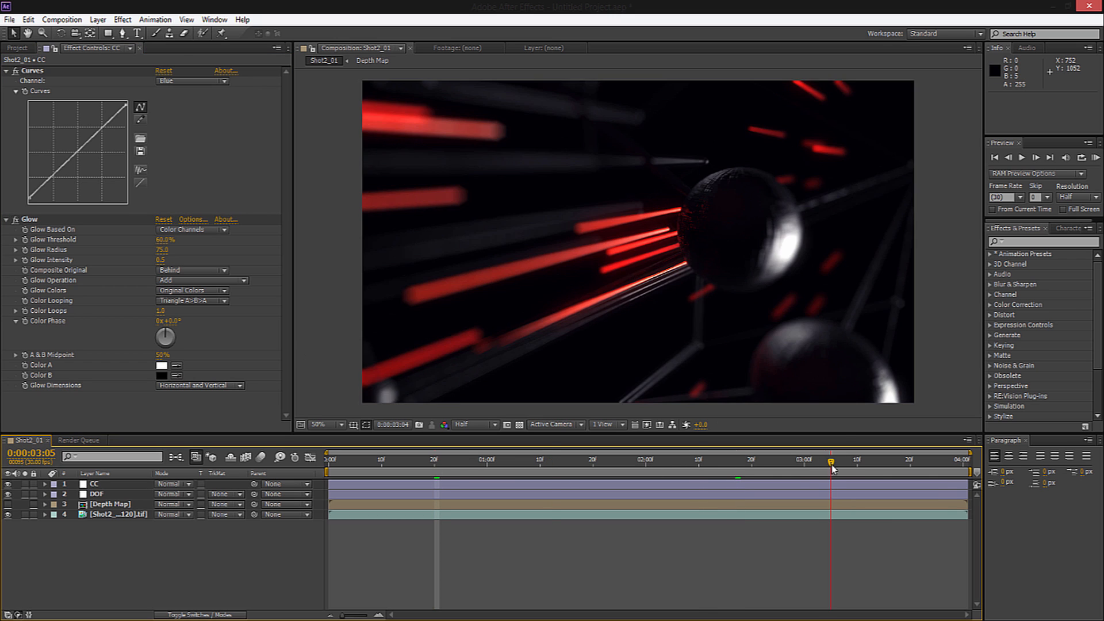
{"action": "left_click_drag", "start_coordinate": [831, 462], "coordinate": [773, 462]}
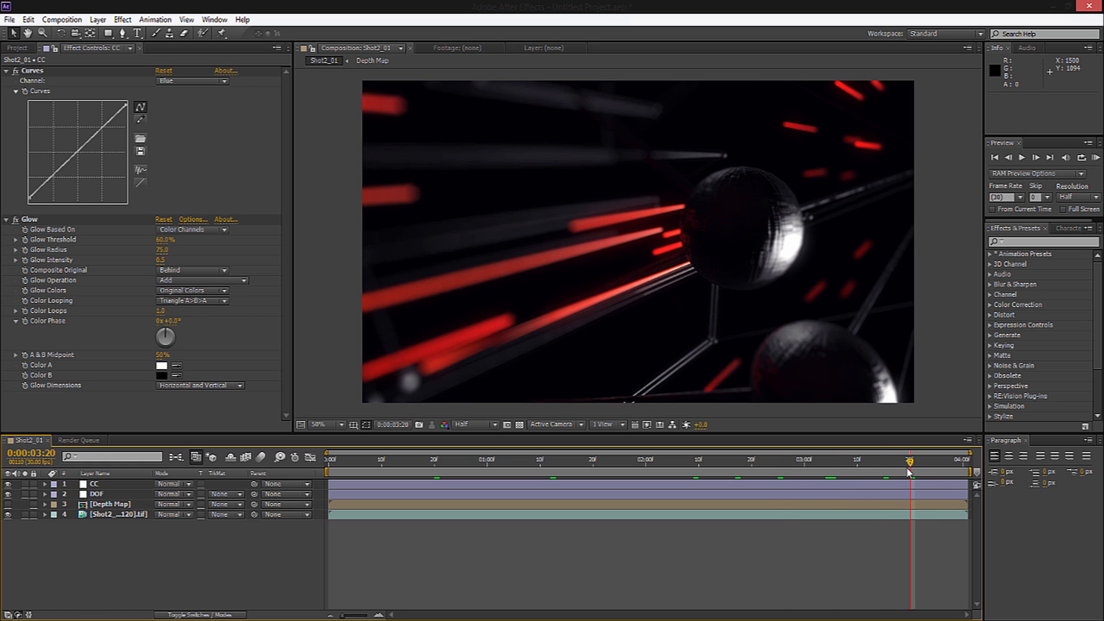
{"action": "left_click", "coordinate": [857, 460]}
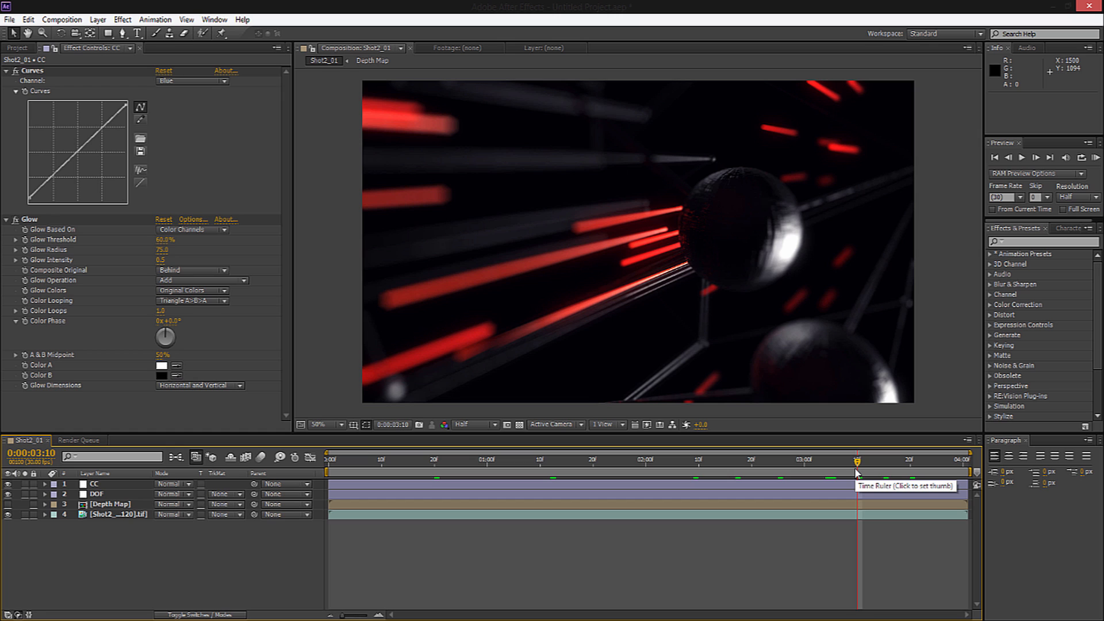